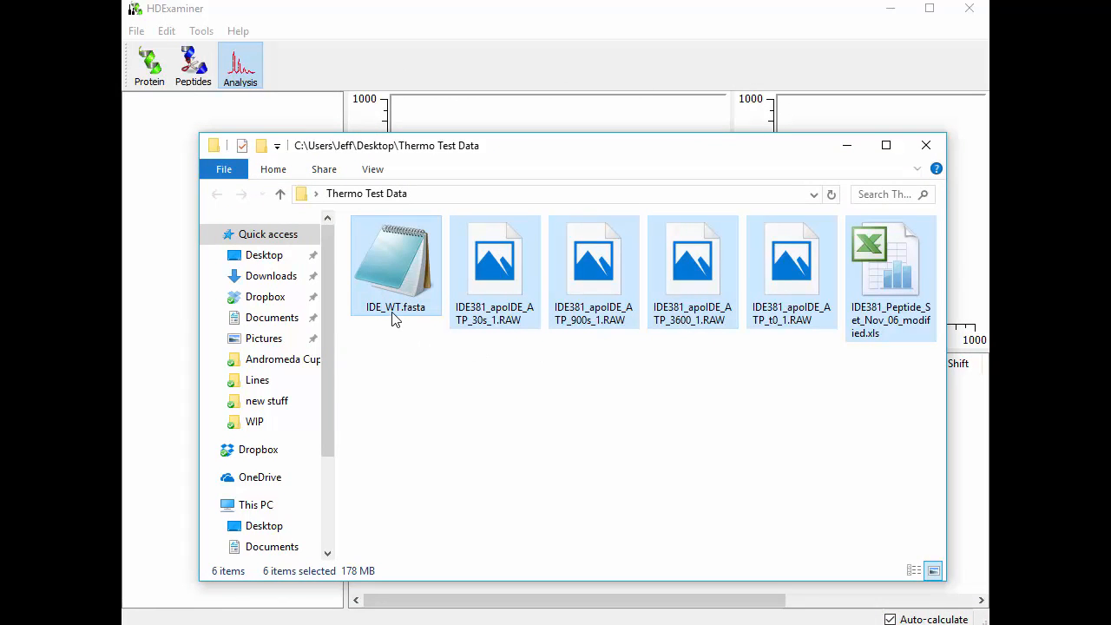
- Review the peptide spreadsheet and 900 s/3600 s RAW runs, then move the Explorer window aside to reveal HDExaminer
{"action": "left_click", "coordinate": [890, 261]}
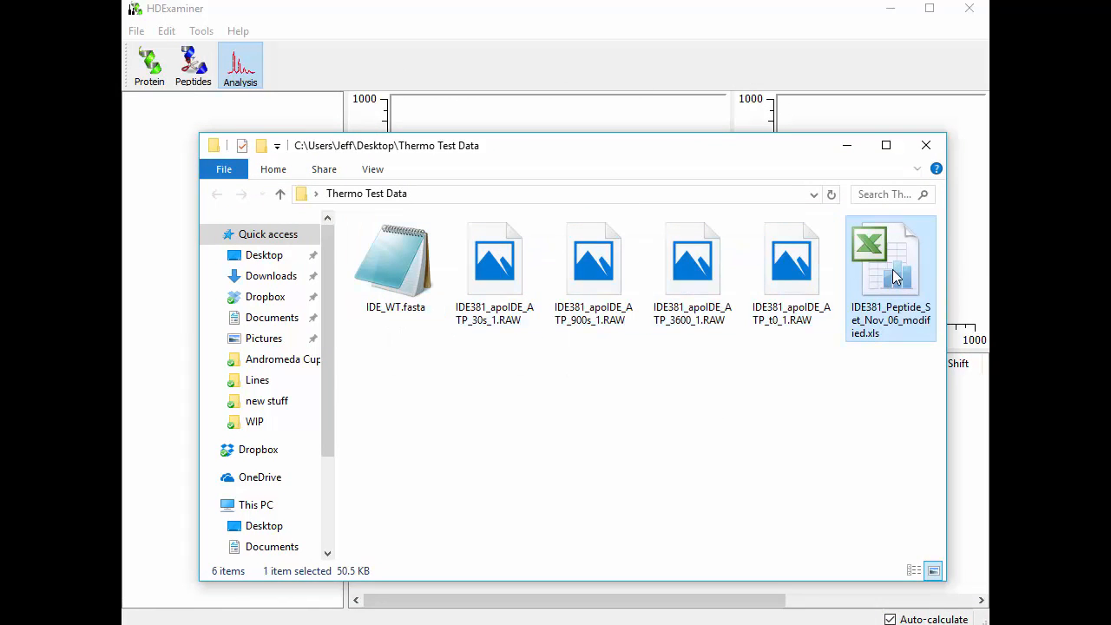
{"action": "mouse_move", "coordinate": [896, 281]}
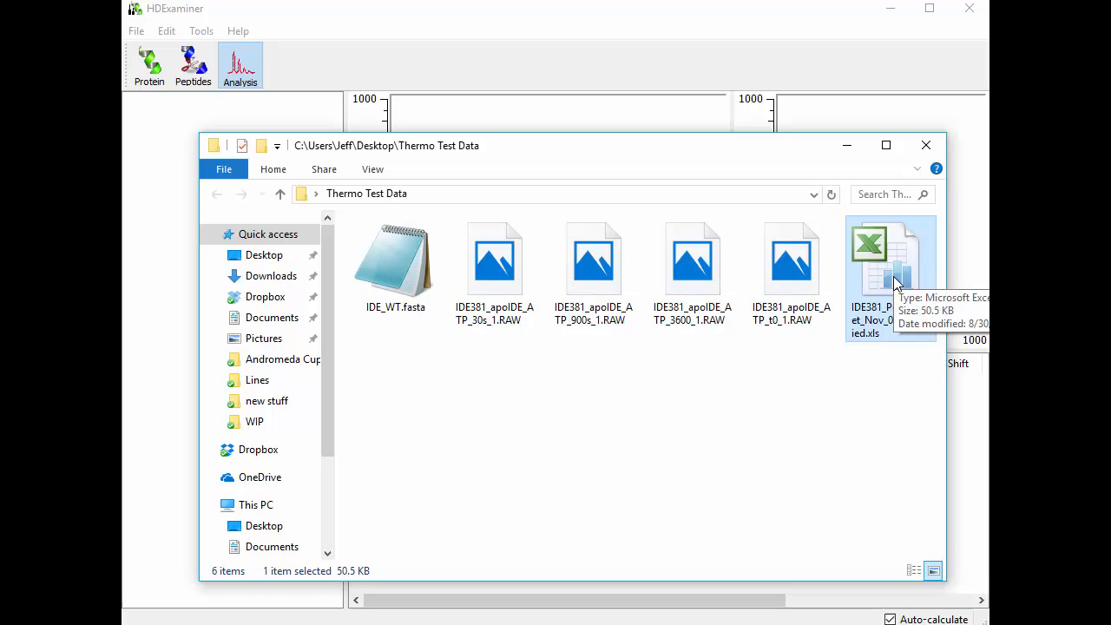
{"action": "mouse_move", "coordinate": [901, 295]}
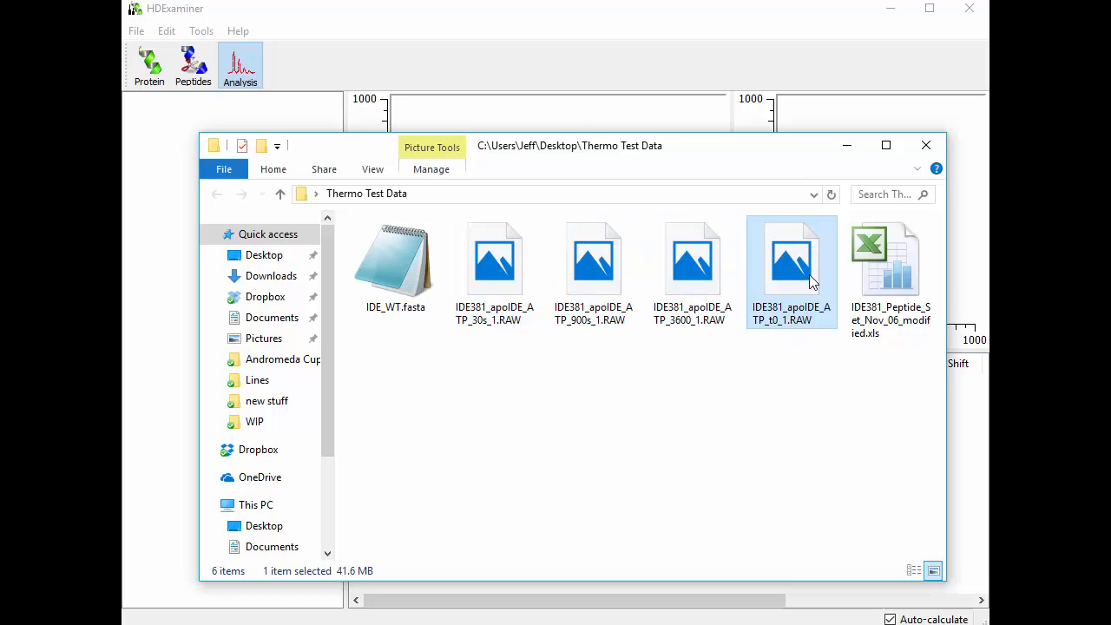
{"action": "left_click", "coordinate": [593, 260]}
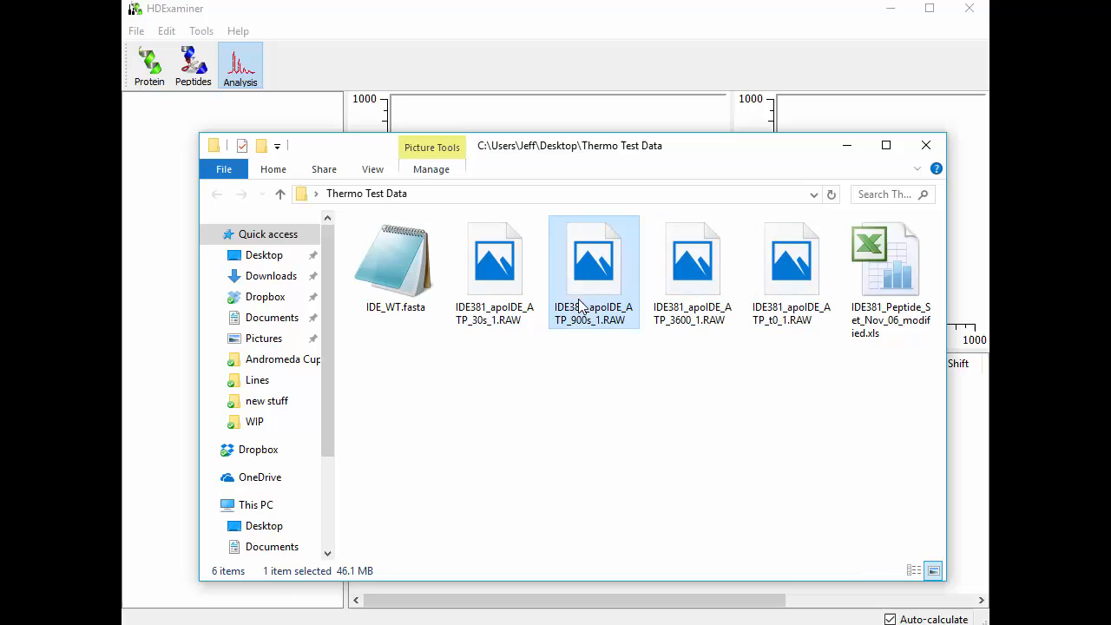
{"action": "left_click", "coordinate": [691, 260]}
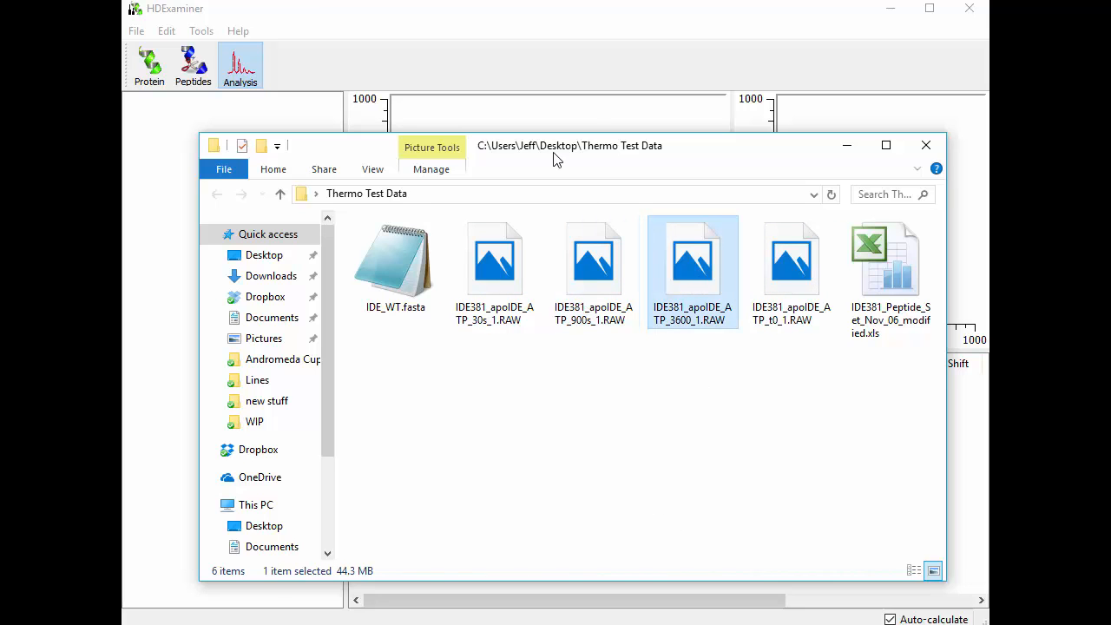
{"action": "left_click_drag", "start_coordinate": [555, 146], "coordinate": [629, 163]}
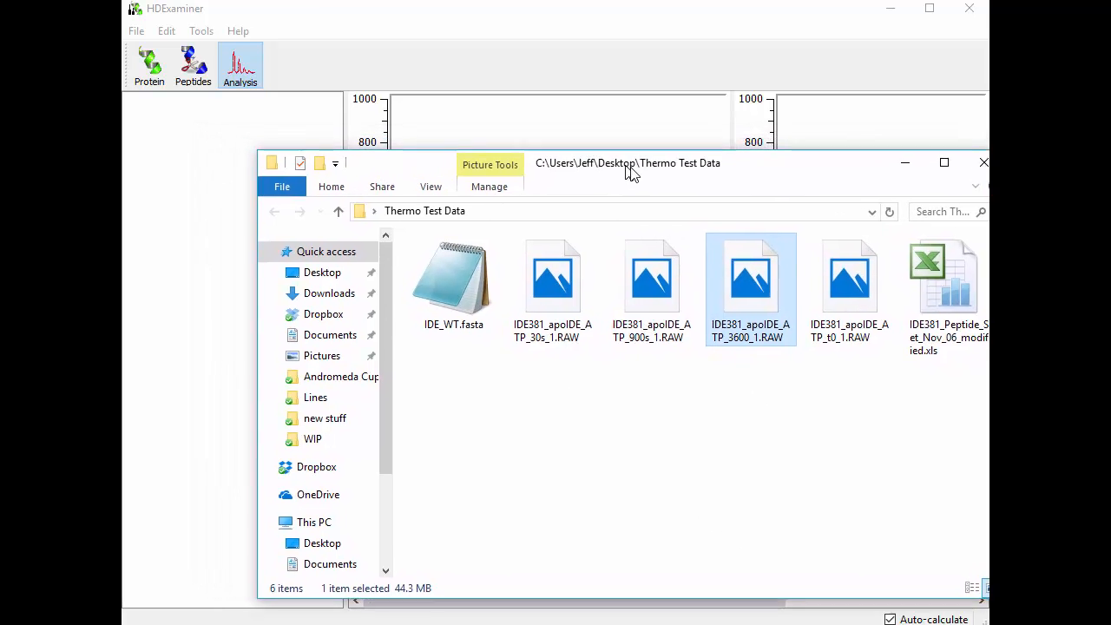
{"action": "left_click_drag", "start_coordinate": [628, 163], "coordinate": [764, 253]}
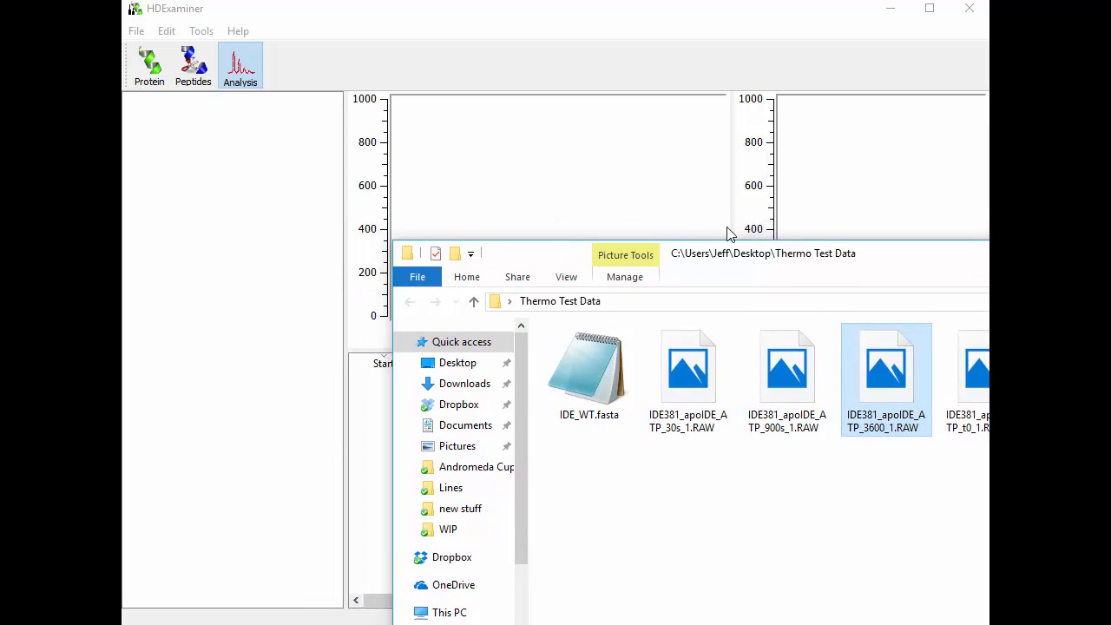
- Load the IDE_WT protein and check the RT column mapping in the peptide-import dialog
{"action": "left_click", "coordinate": [135, 31]}
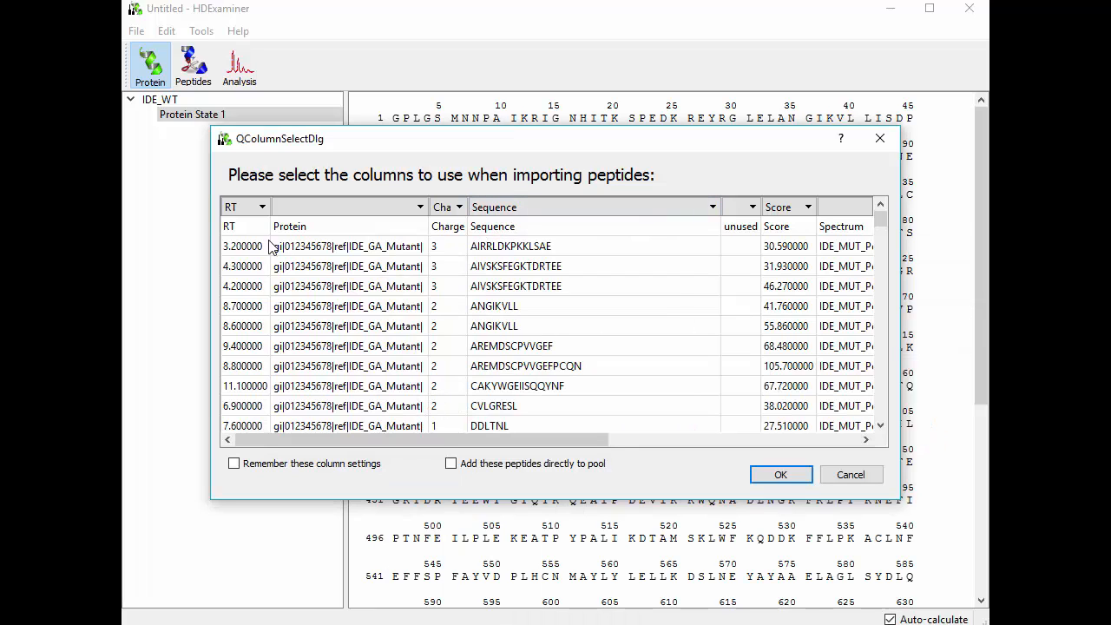
{"action": "mouse_move", "coordinate": [243, 246]}
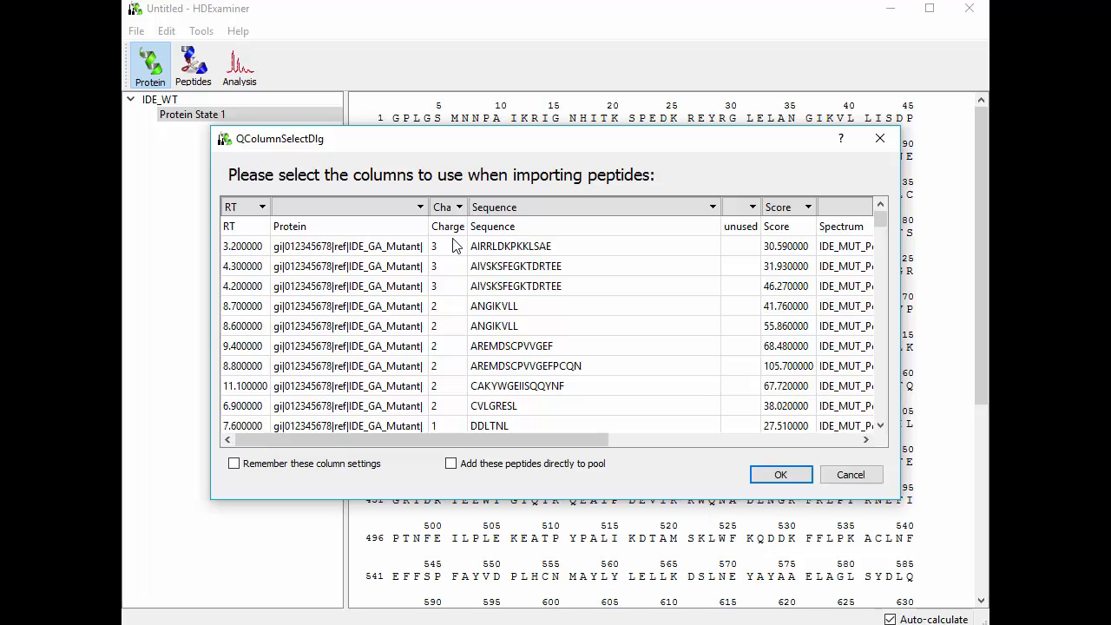
{"action": "mouse_move", "coordinate": [221, 228]}
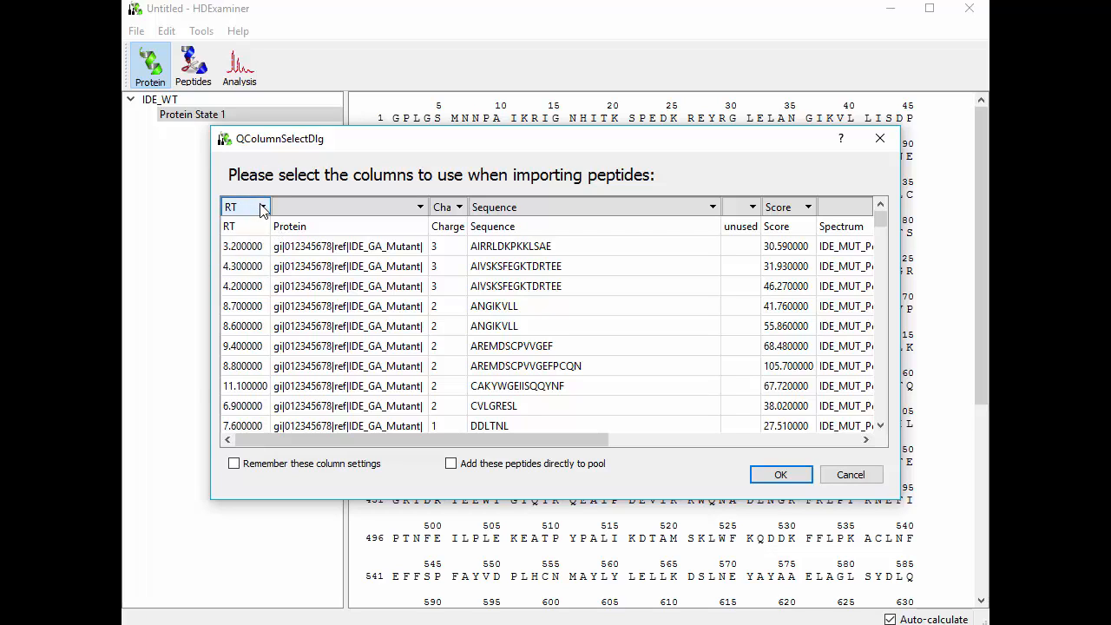
{"action": "left_click", "coordinate": [264, 207]}
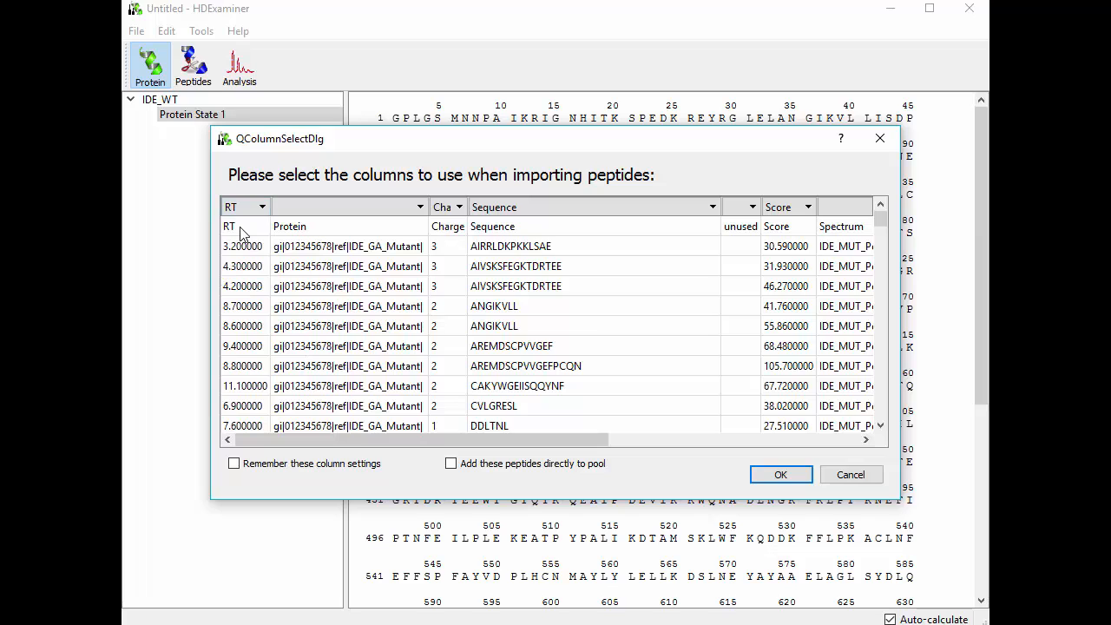
{"action": "mouse_move", "coordinate": [547, 246]}
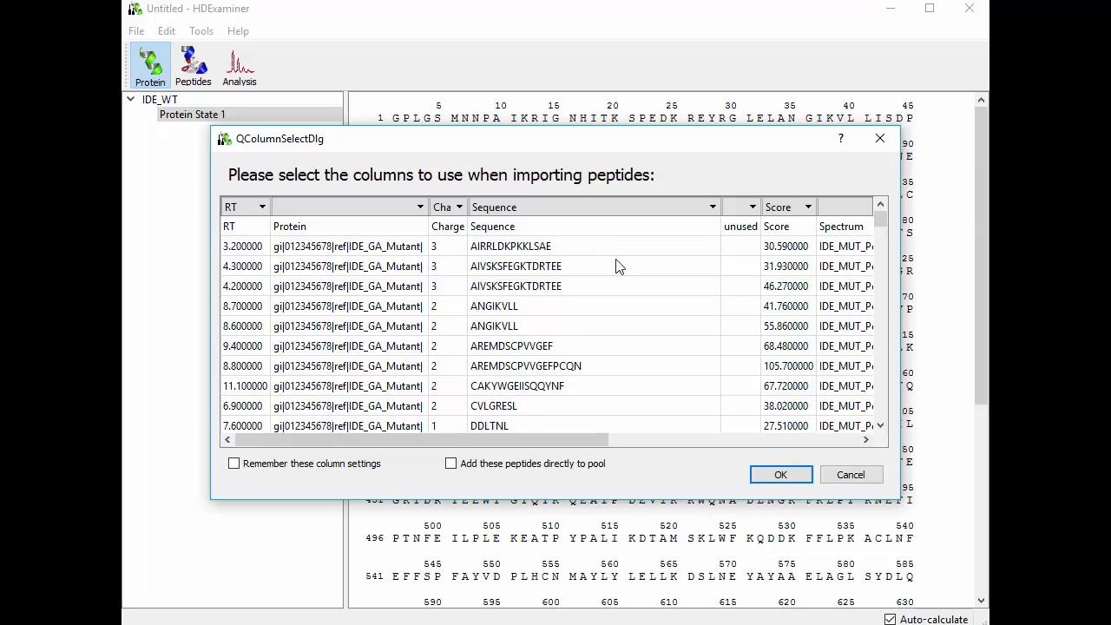
- Import the 173 peptides with the accepted column mapping and add them all to Pool 1
{"action": "left_click", "coordinate": [781, 474]}
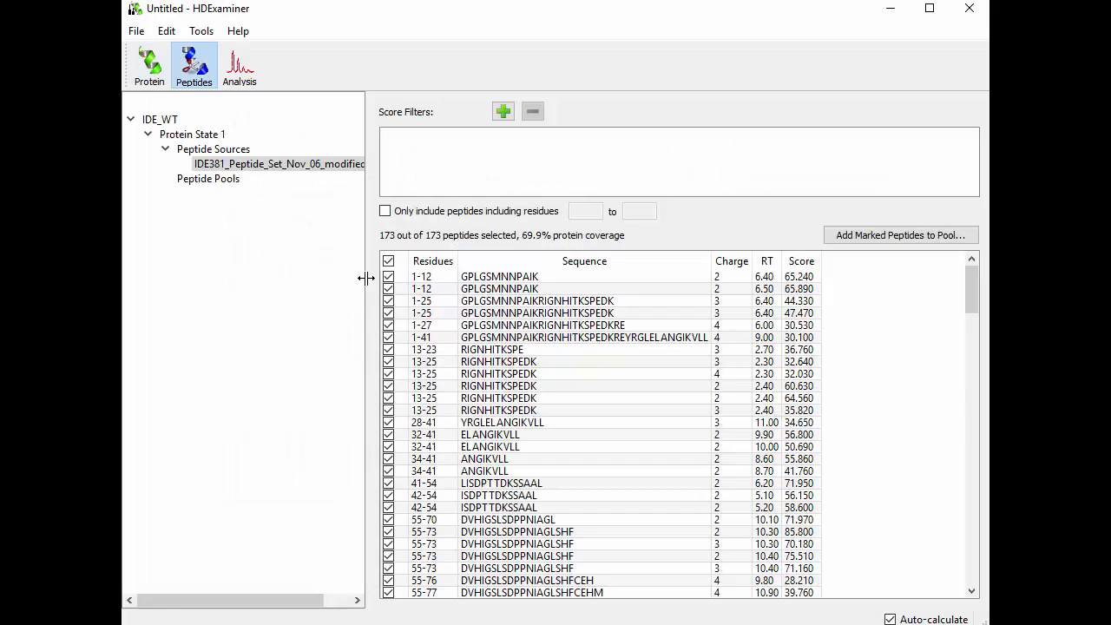
{"action": "mouse_move", "coordinate": [640, 455]}
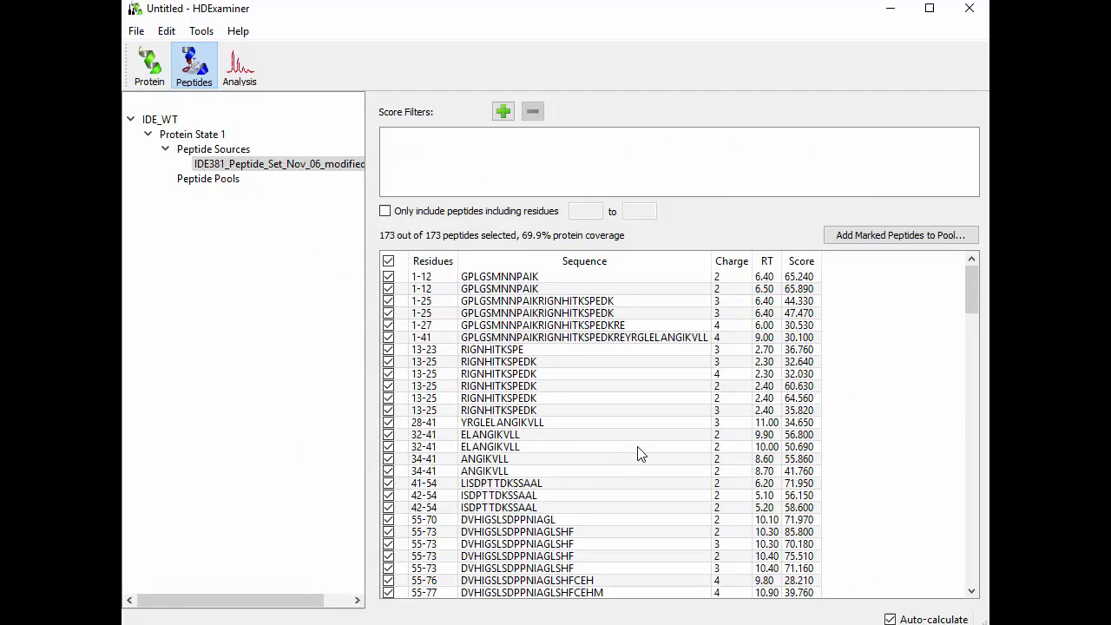
{"action": "mouse_move", "coordinate": [514, 140]}
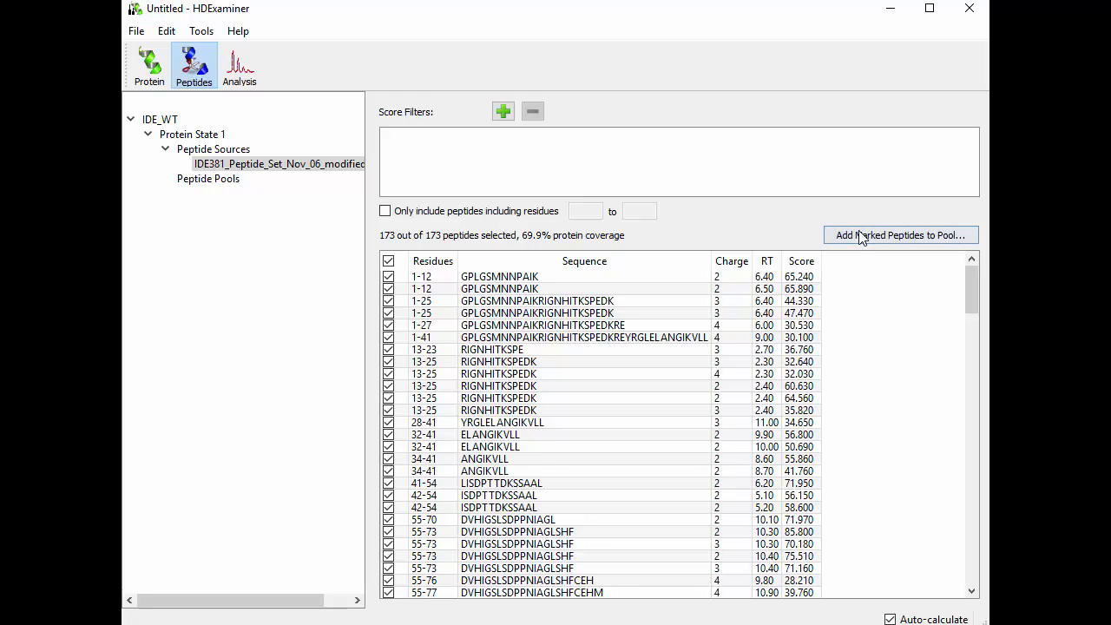
{"action": "left_click", "coordinate": [899, 234]}
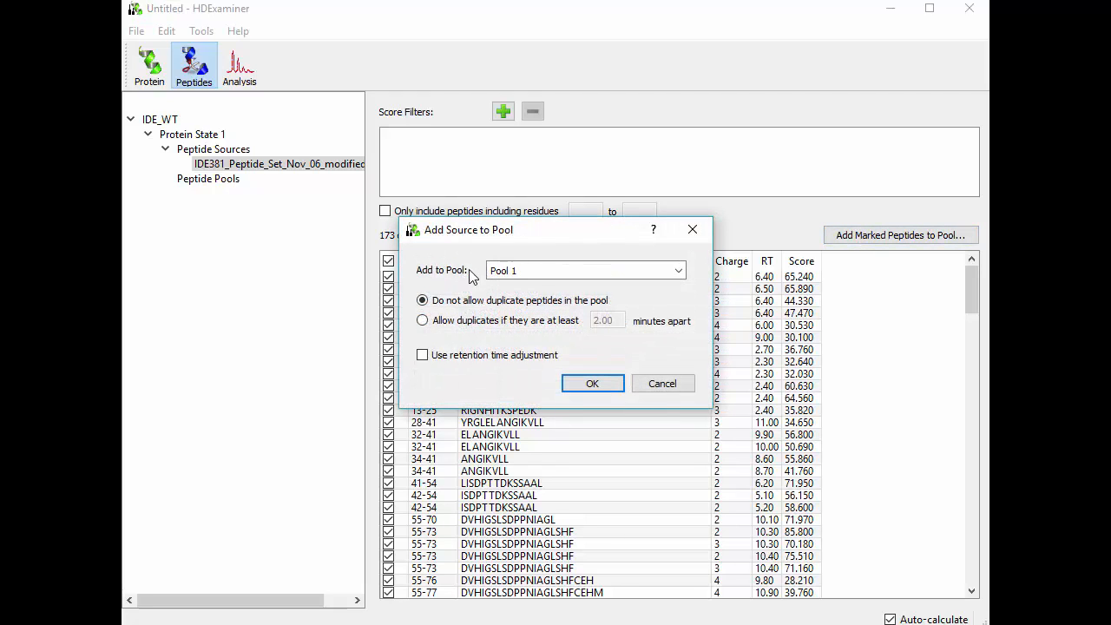
{"action": "left_click", "coordinate": [592, 384]}
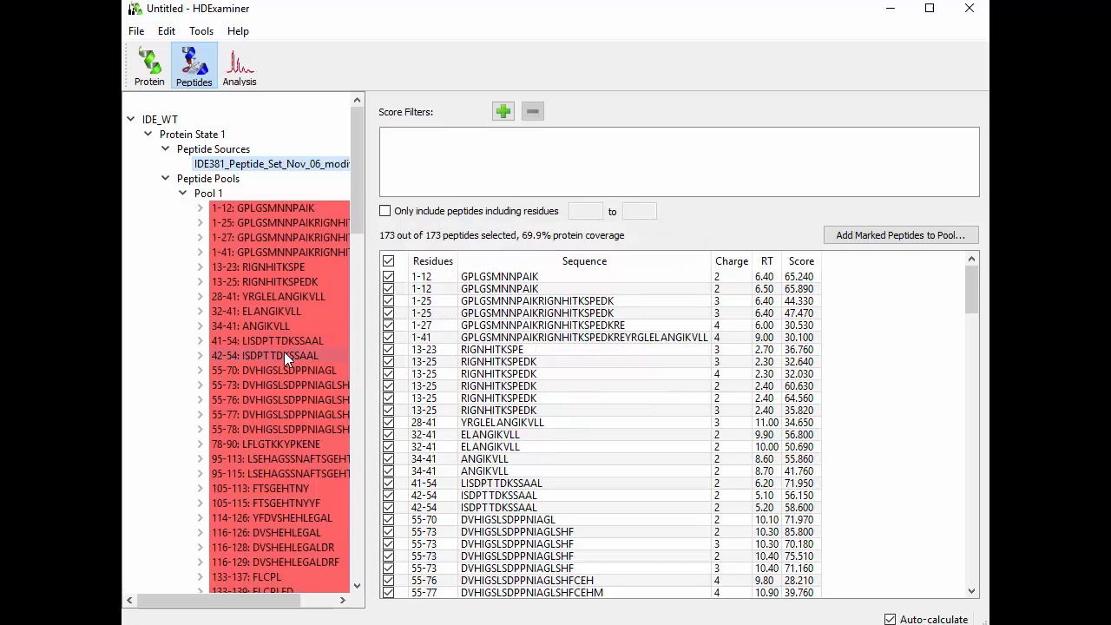
{"action": "mouse_move", "coordinate": [291, 340]}
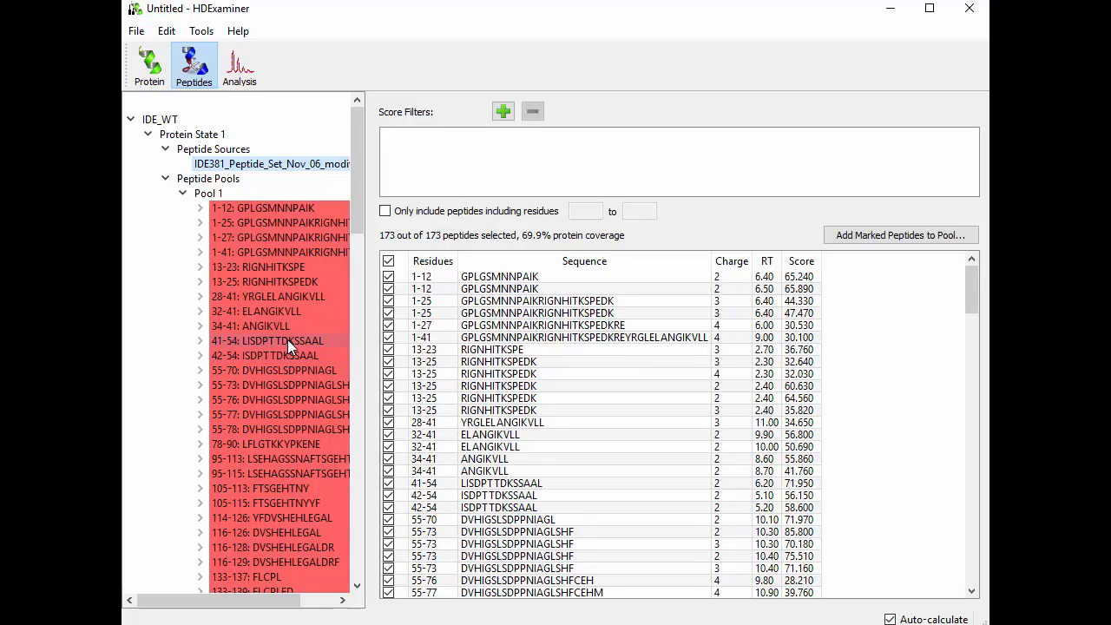
- Load the four apoIDE_ATP RAW runs as Non-D, 30, 900 and 3600 sec time points of Protein State 1
{"action": "left_click", "coordinate": [182, 192]}
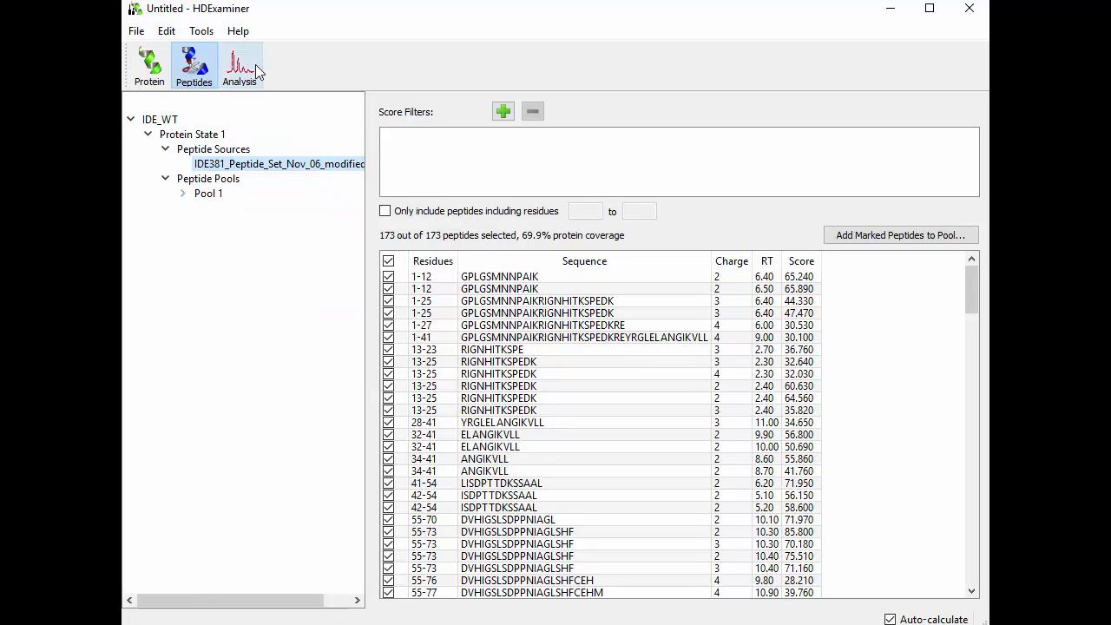
{"action": "left_click", "coordinate": [240, 66]}
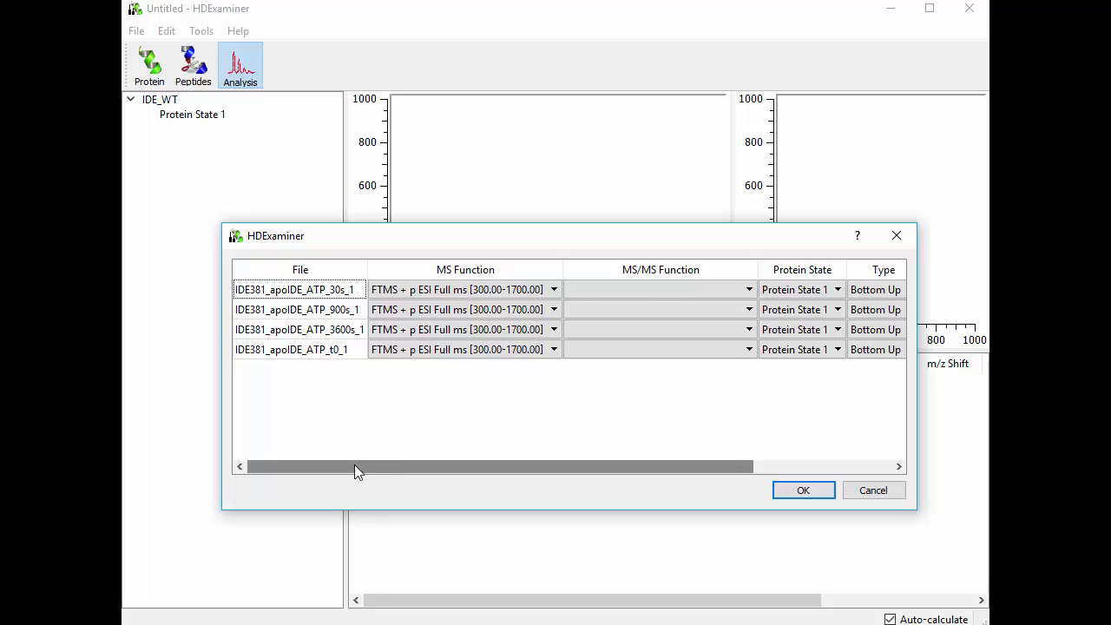
{"action": "left_click", "coordinate": [801, 489]}
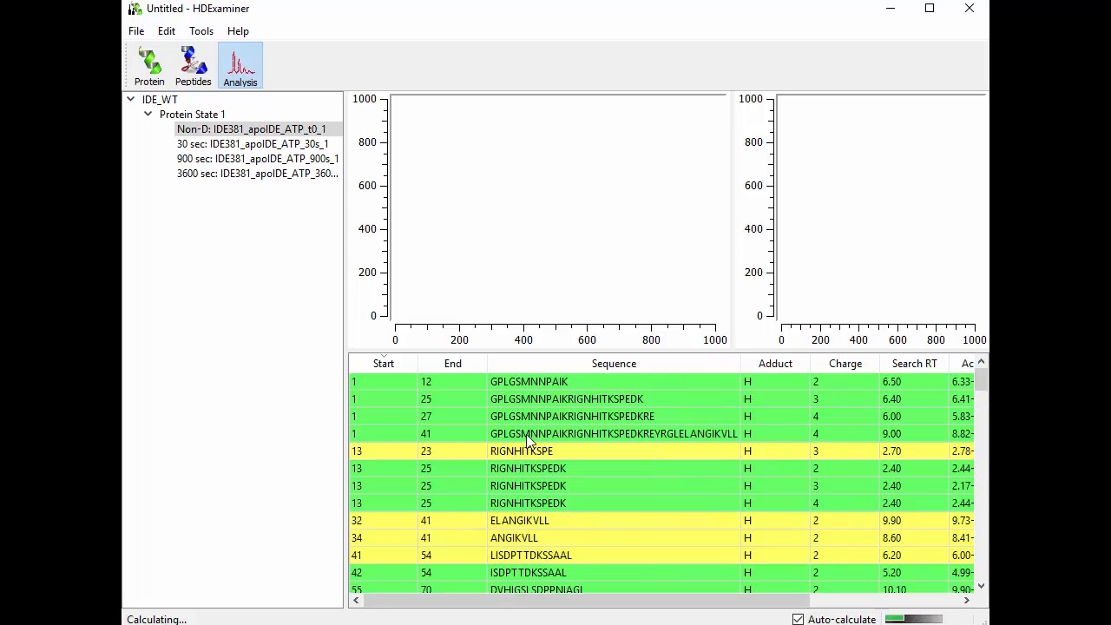
- Browse peptide rows such as 13–23 RIGNHITKSPE to view their Non-D spectrum and chromatogram
{"action": "left_click", "coordinate": [573, 416]}
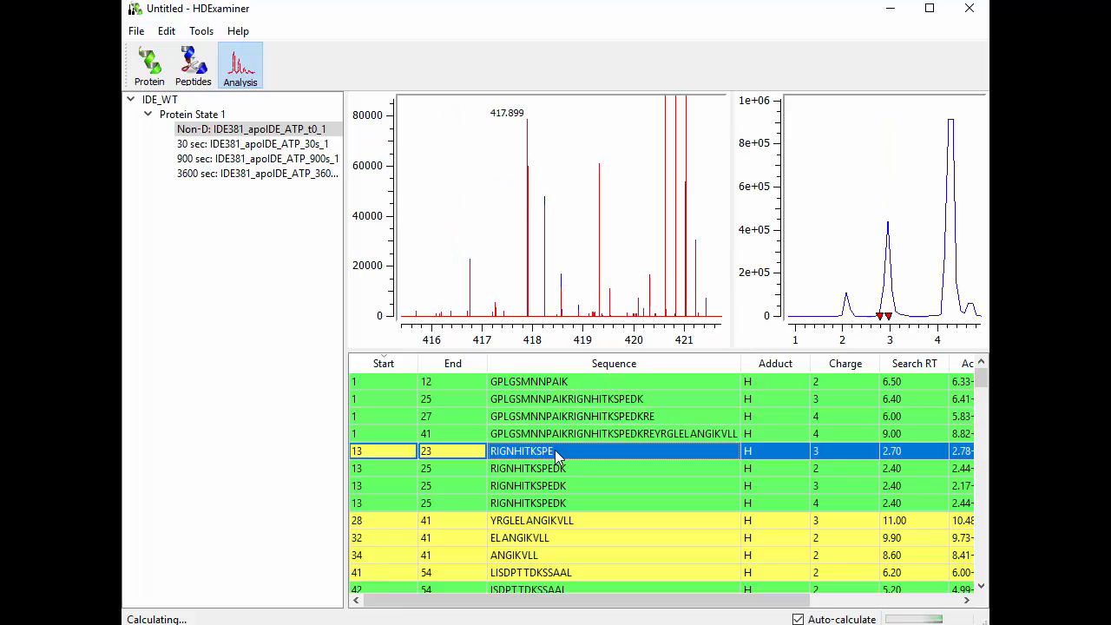
{"action": "left_click", "coordinate": [614, 434]}
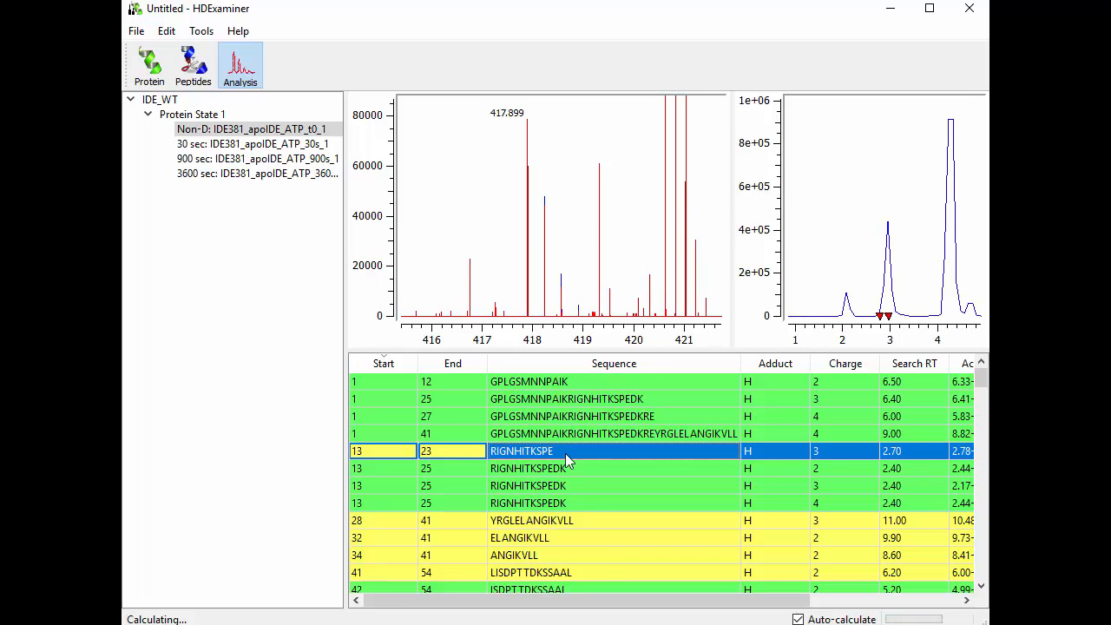
{"action": "mouse_move", "coordinate": [616, 316]}
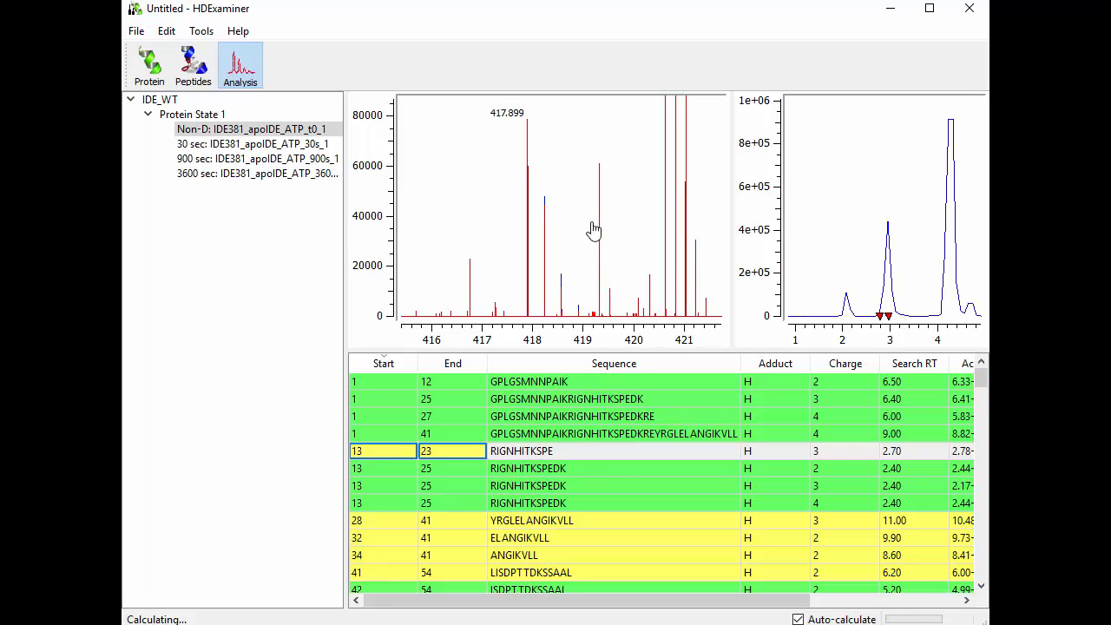
{"action": "mouse_move", "coordinate": [576, 302]}
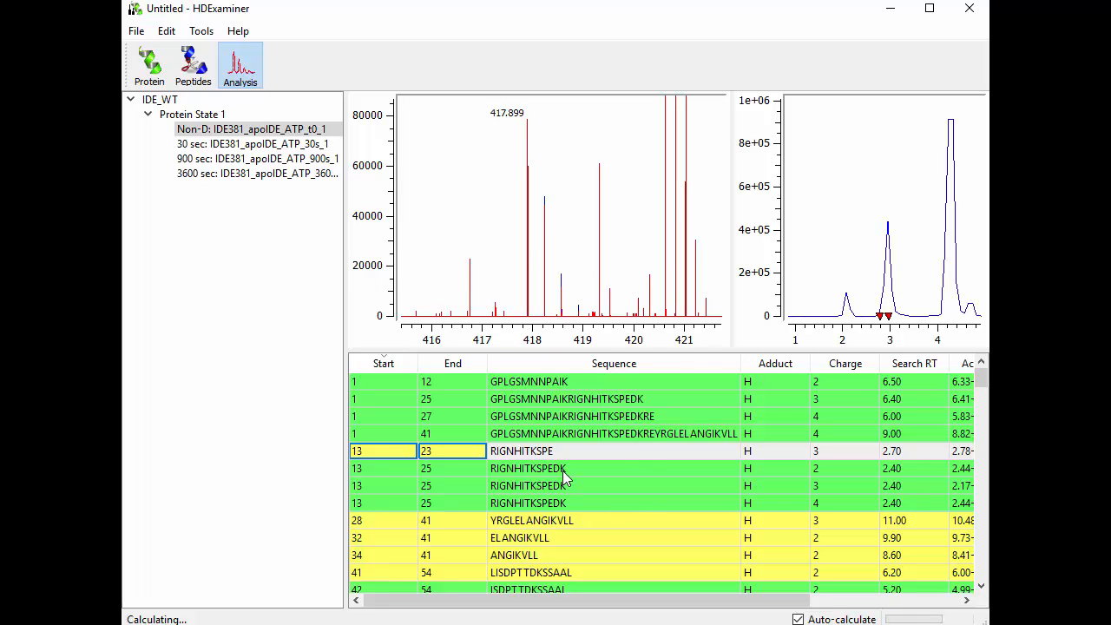
{"action": "left_click", "coordinate": [527, 486]}
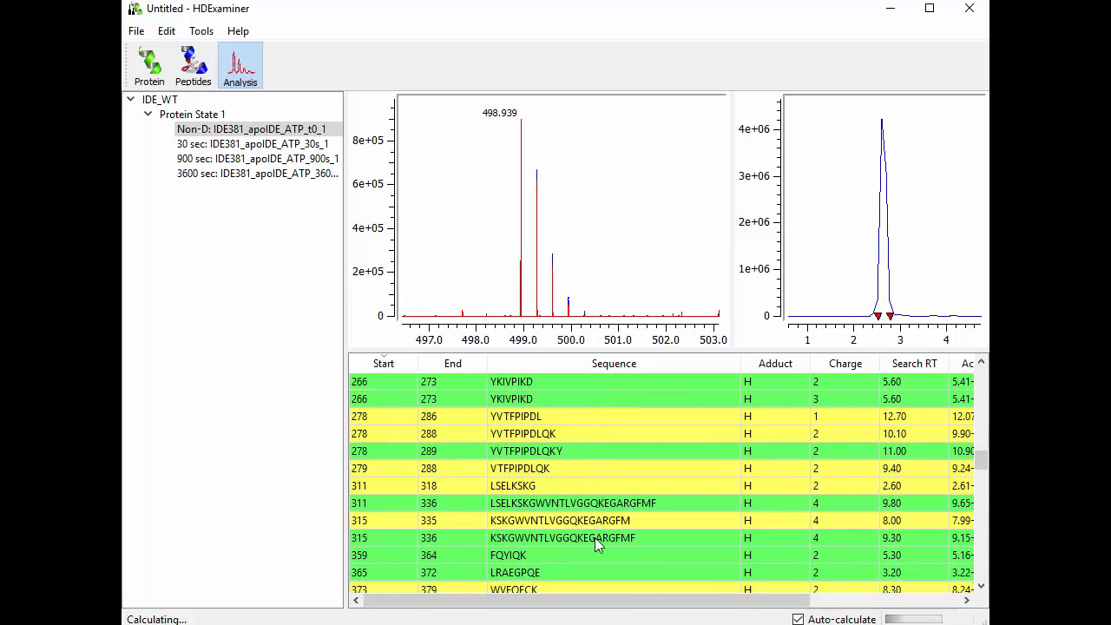
- Load the Non-D spectrum and chromatogram for peptide 464–482 YKQEAIPDEVIKKWQNADL
{"action": "scroll", "scroll_direction": "down", "scroll_amount": 3}
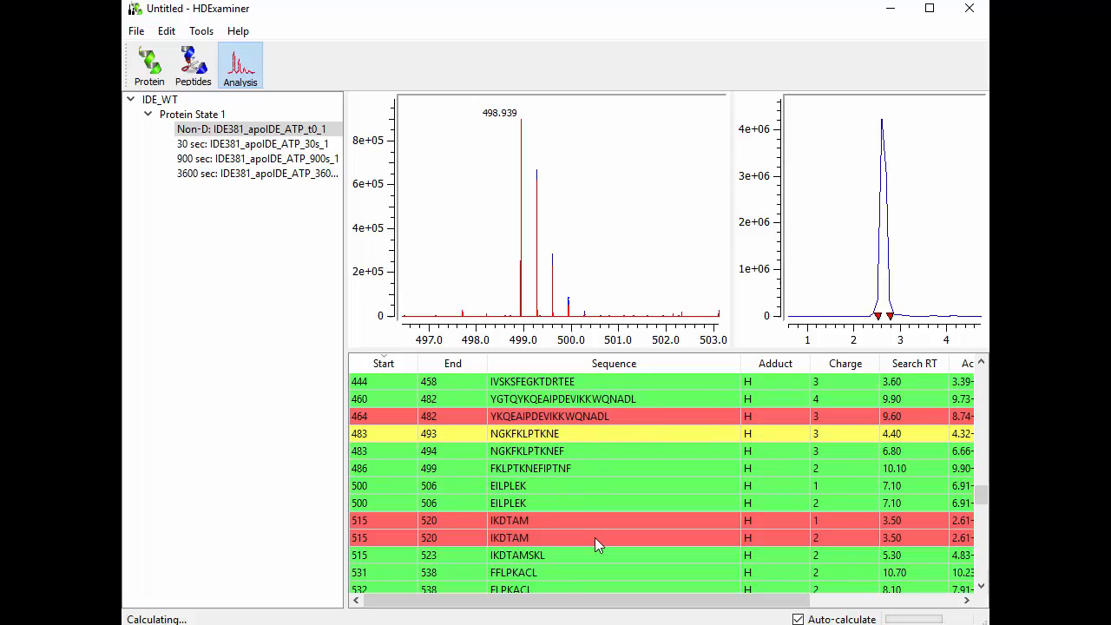
{"action": "mouse_move", "coordinate": [646, 427]}
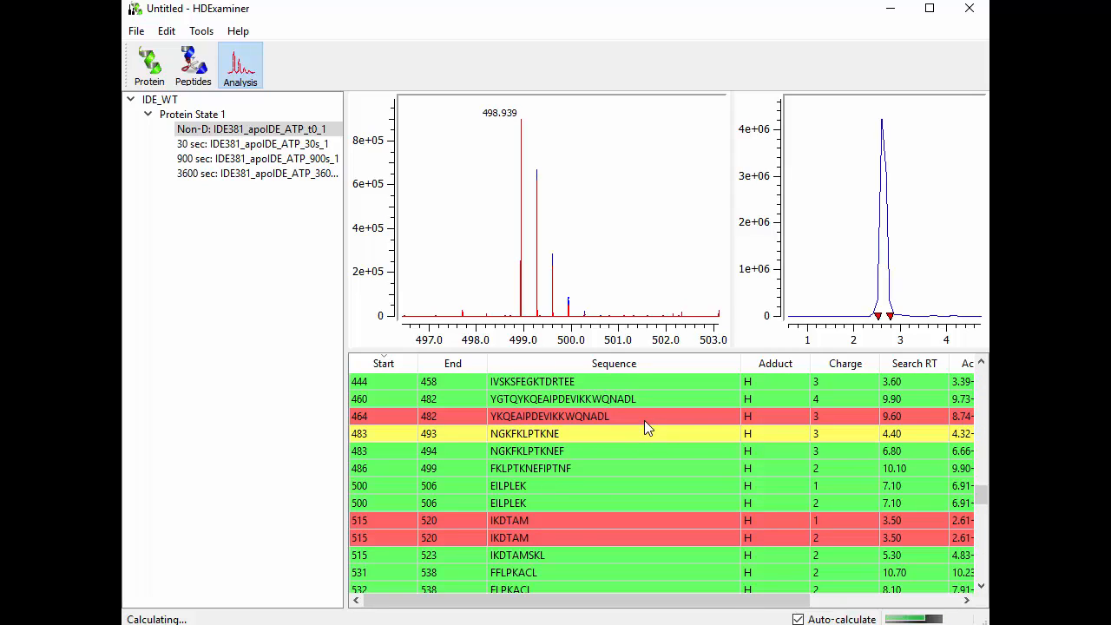
{"action": "left_click", "coordinate": [614, 416]}
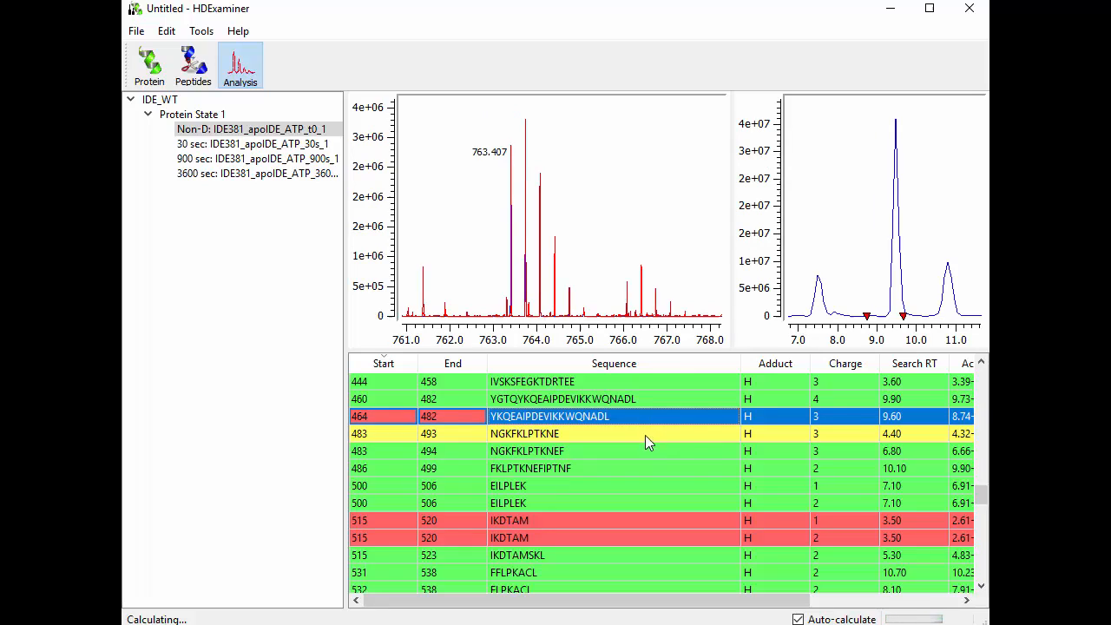
{"action": "mouse_move", "coordinate": [607, 371]}
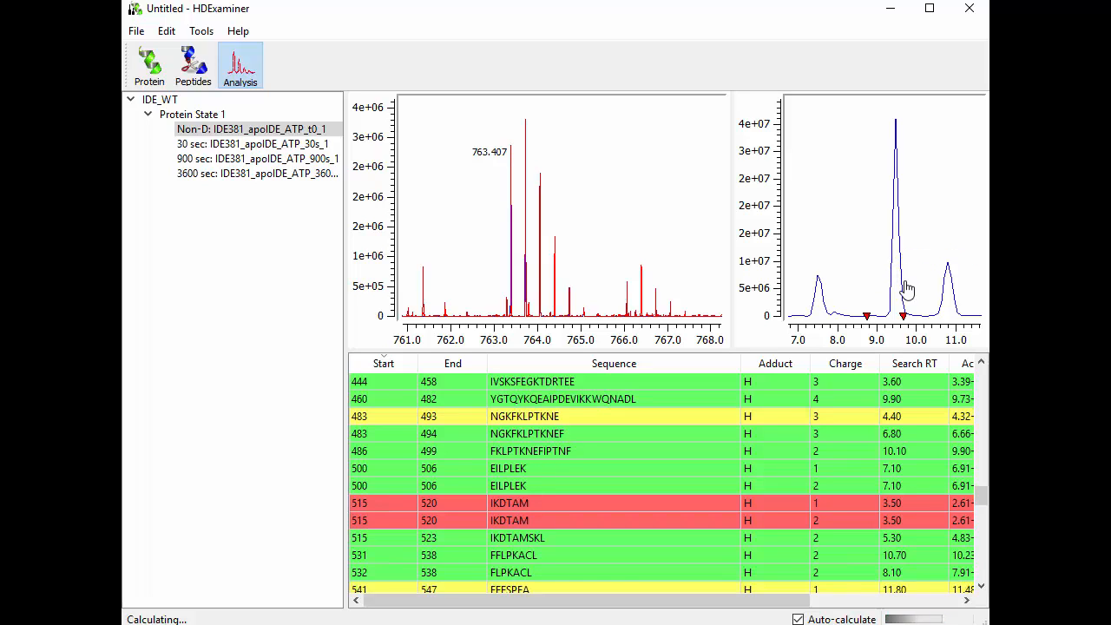
- Set peptide 464–482's retention window to the main peak, 9.32–9.65 min, giving score 0.7006
{"action": "left_click", "coordinate": [537, 417]}
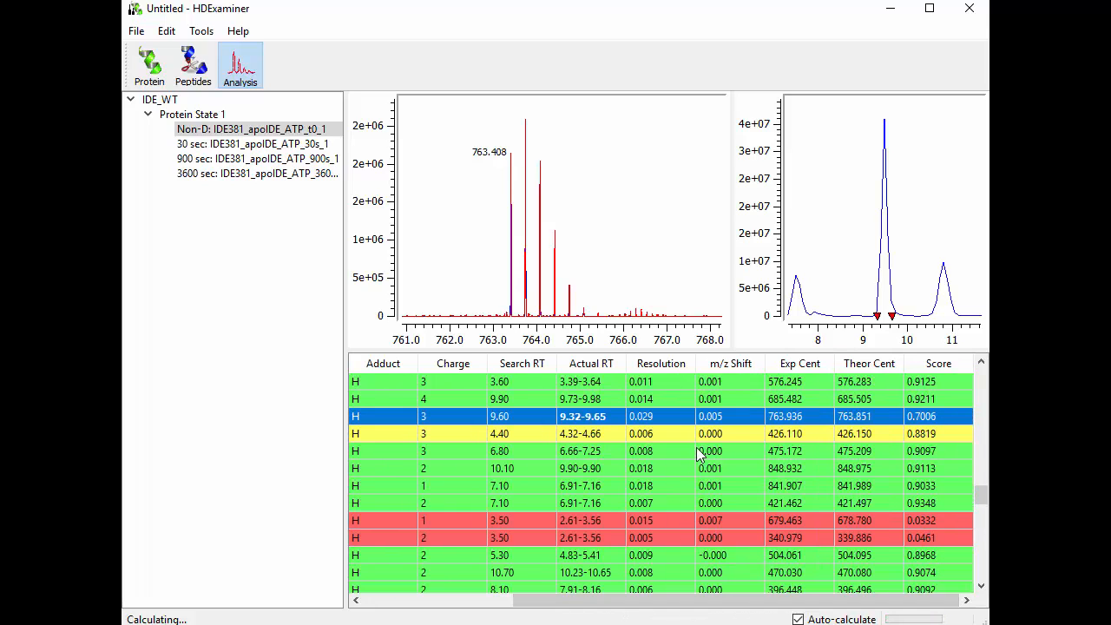
{"action": "mouse_move", "coordinate": [742, 427]}
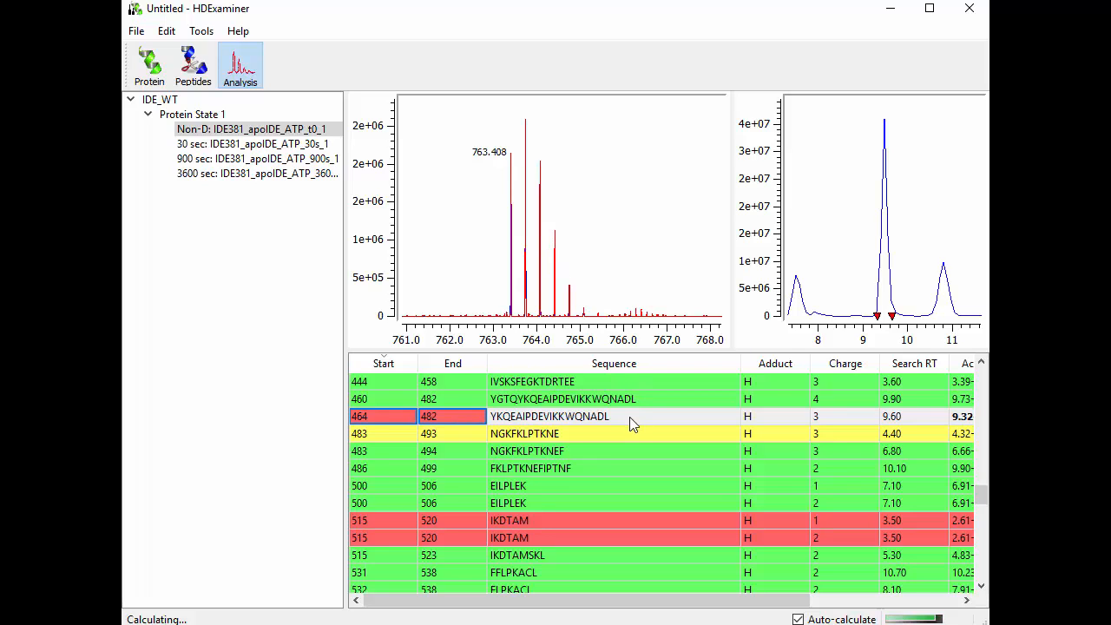
{"action": "mouse_move", "coordinate": [625, 517]}
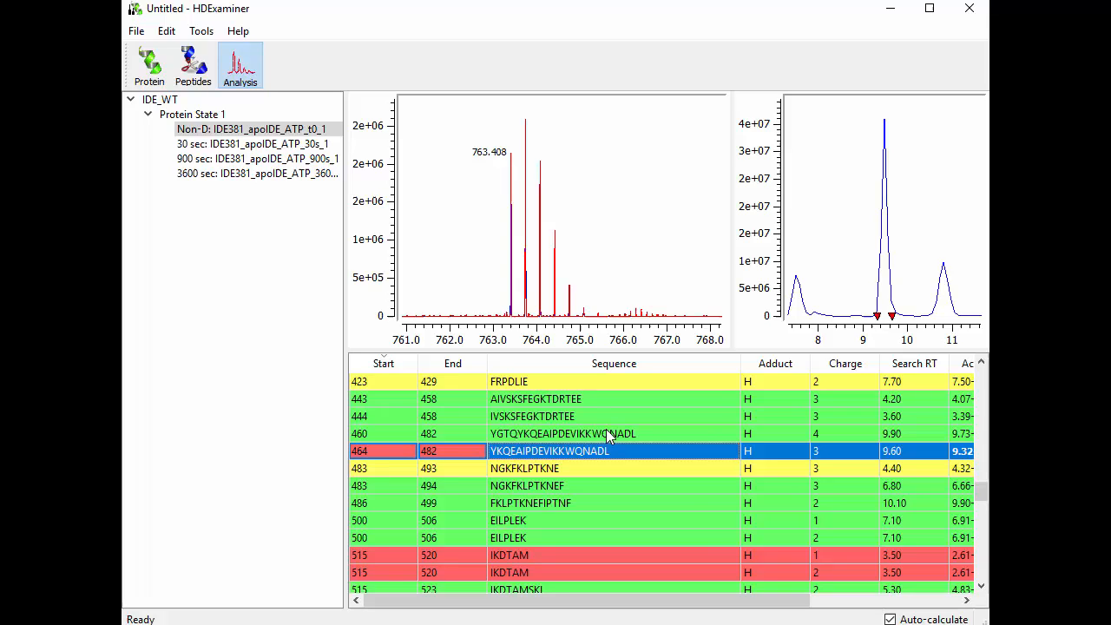
{"action": "mouse_move", "coordinate": [193, 66]}
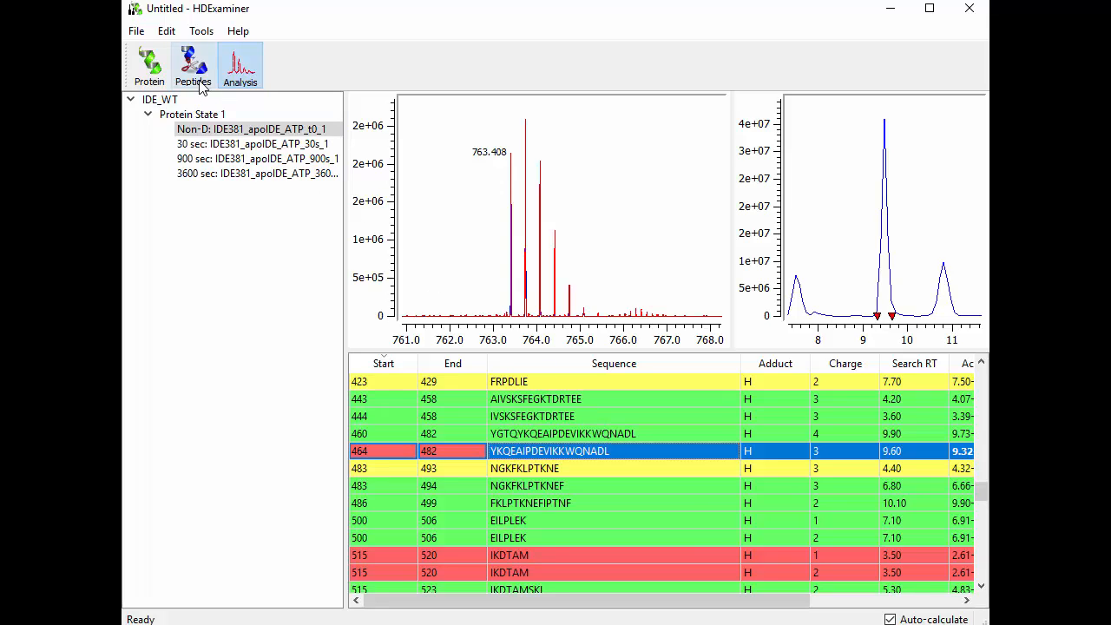
- Browse Pool 1 deuteration plots for peptides 1–41 and 28–41 YRGLELANGIKVLL in the Peptides view
{"action": "left_click", "coordinate": [192, 66]}
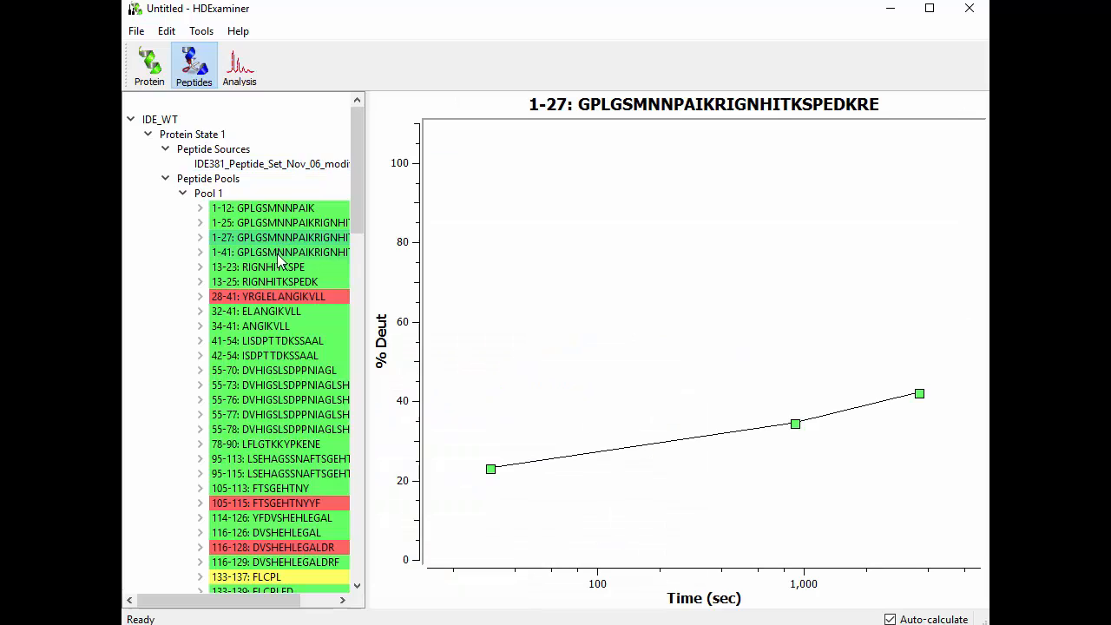
{"action": "left_click", "coordinate": [279, 222]}
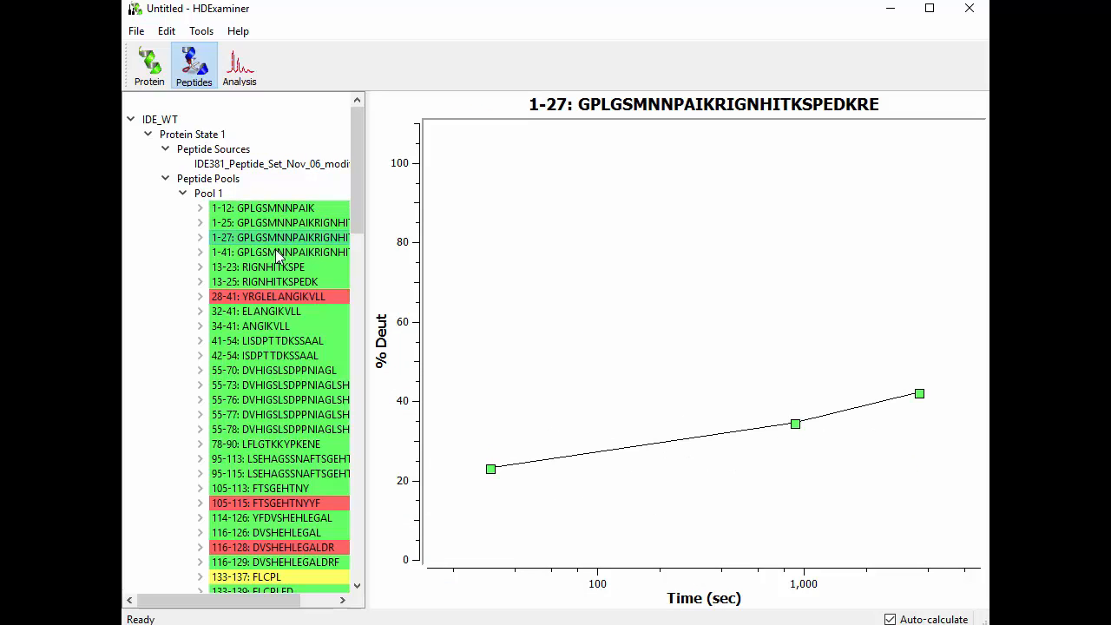
{"action": "left_click", "coordinate": [279, 399]}
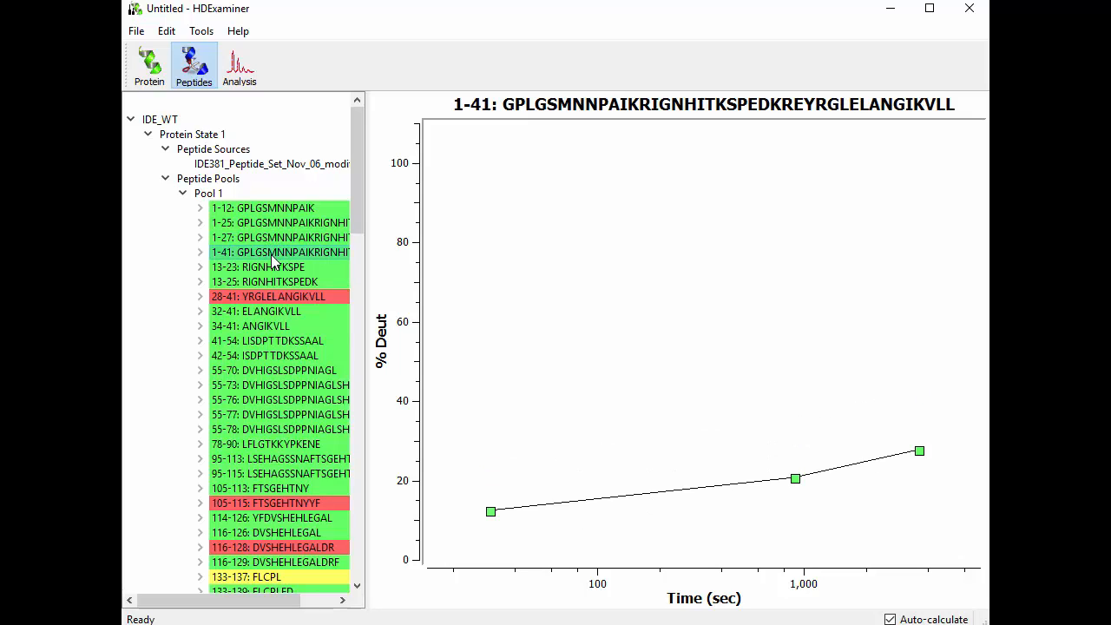
{"action": "left_click", "coordinate": [267, 295]}
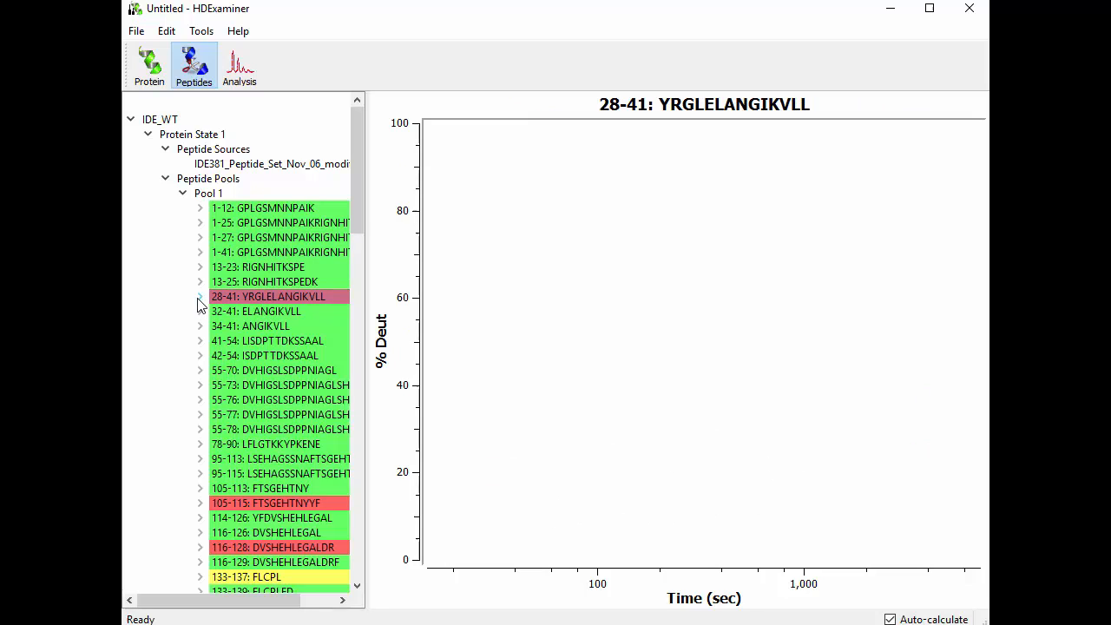
- Show the per-time-point spectra and chromatograms for charge state 3 of peptide 28–41
{"action": "left_click", "coordinate": [201, 295]}
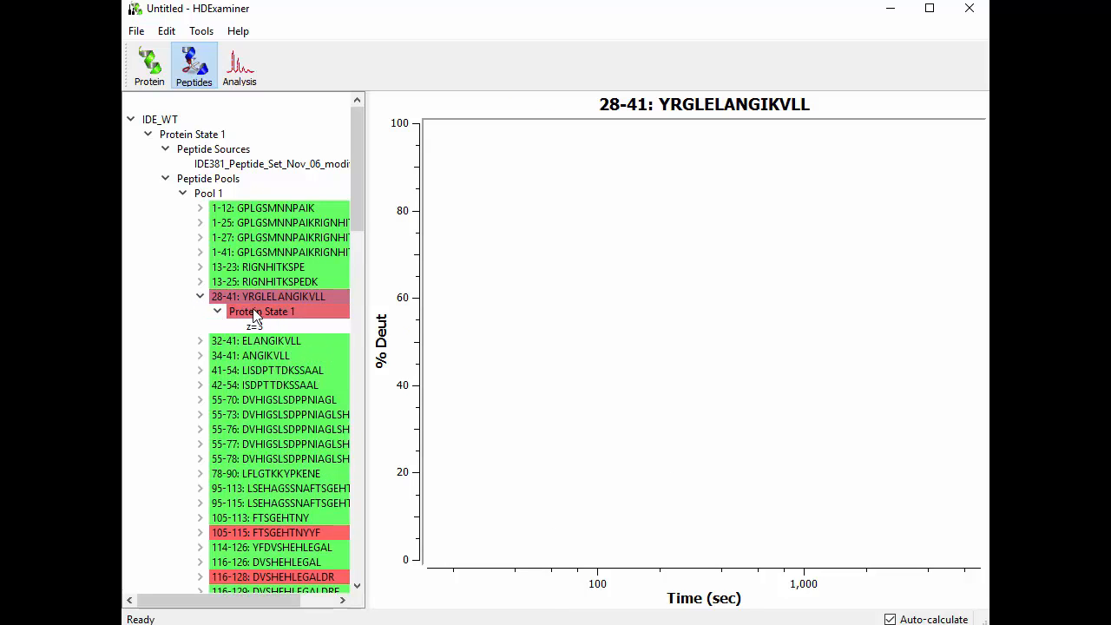
{"action": "left_click", "coordinate": [255, 326]}
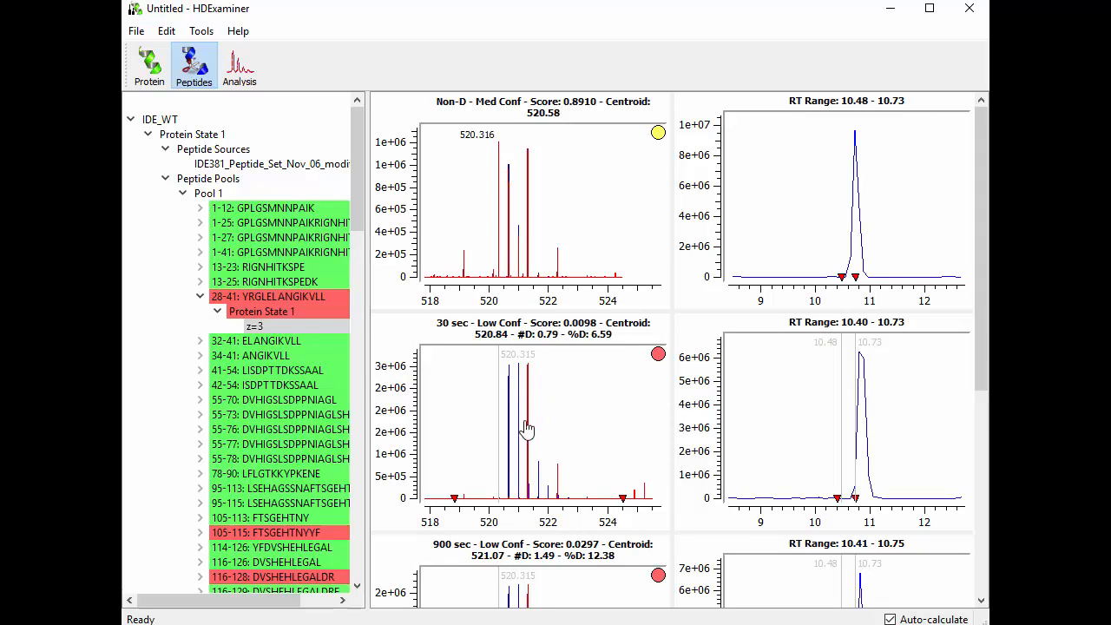
{"action": "scroll", "scroll_direction": "down", "scroll_amount": 3}
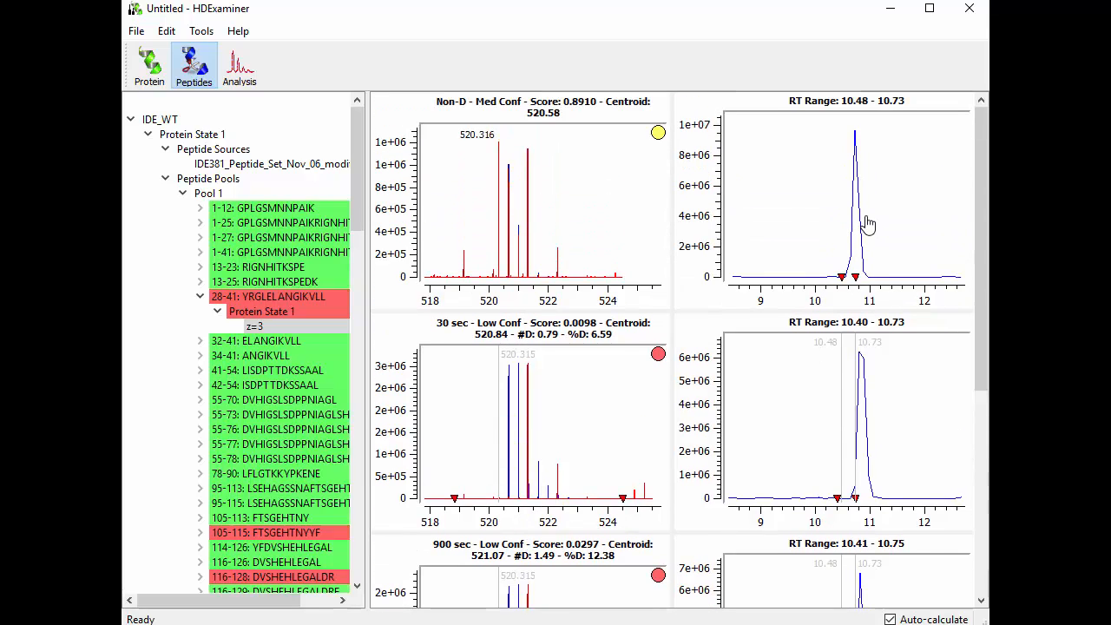
{"action": "mouse_move", "coordinate": [894, 477]}
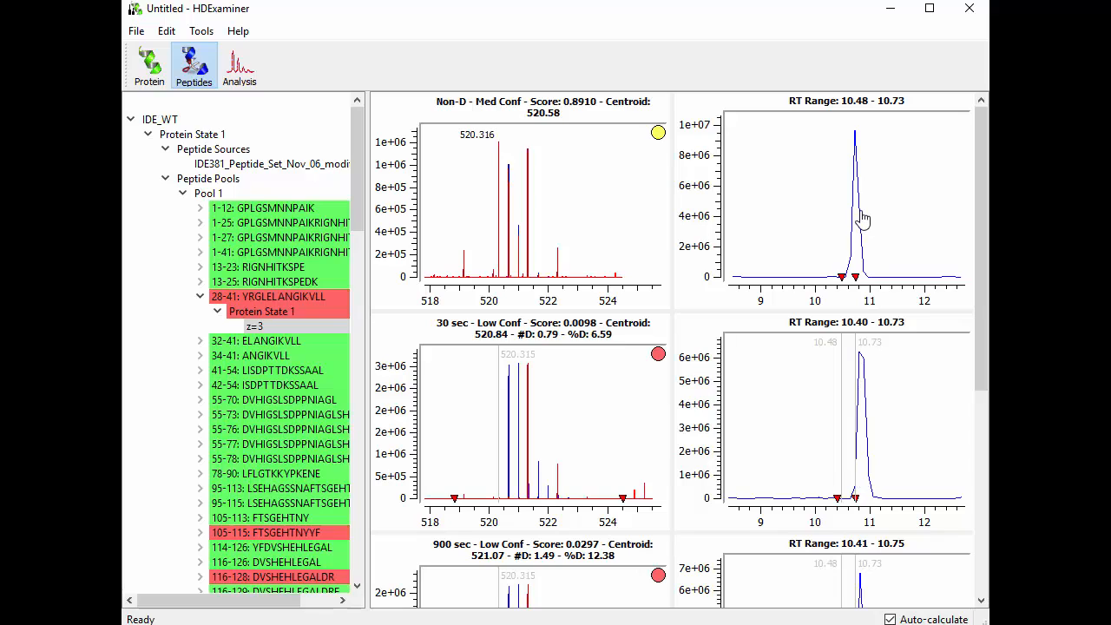
{"action": "mouse_move", "coordinate": [881, 474]}
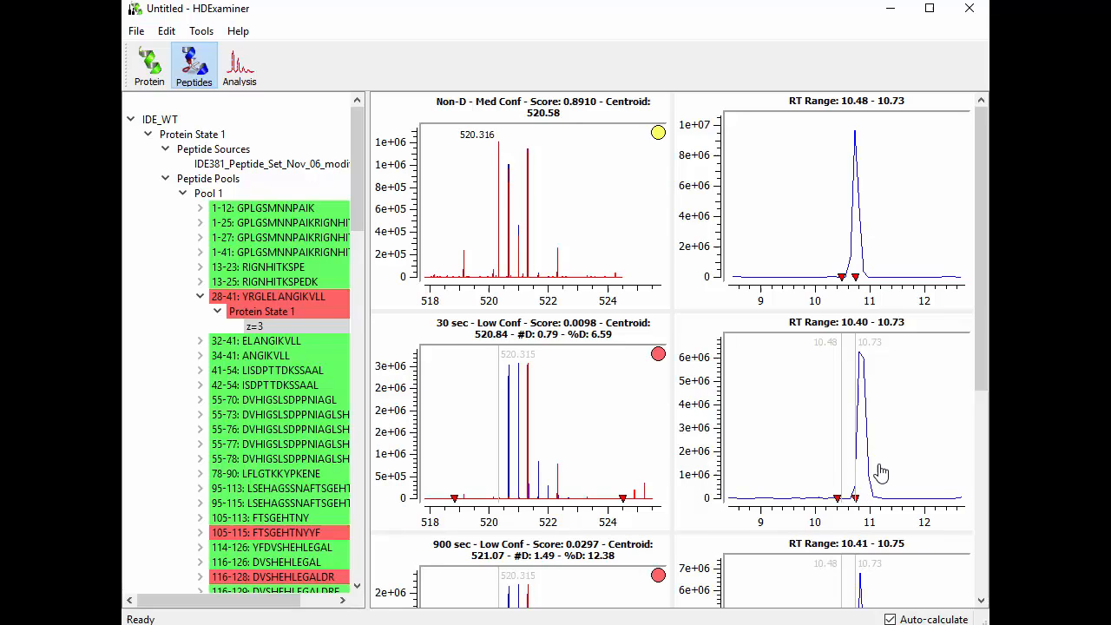
{"action": "mouse_move", "coordinate": [874, 252]}
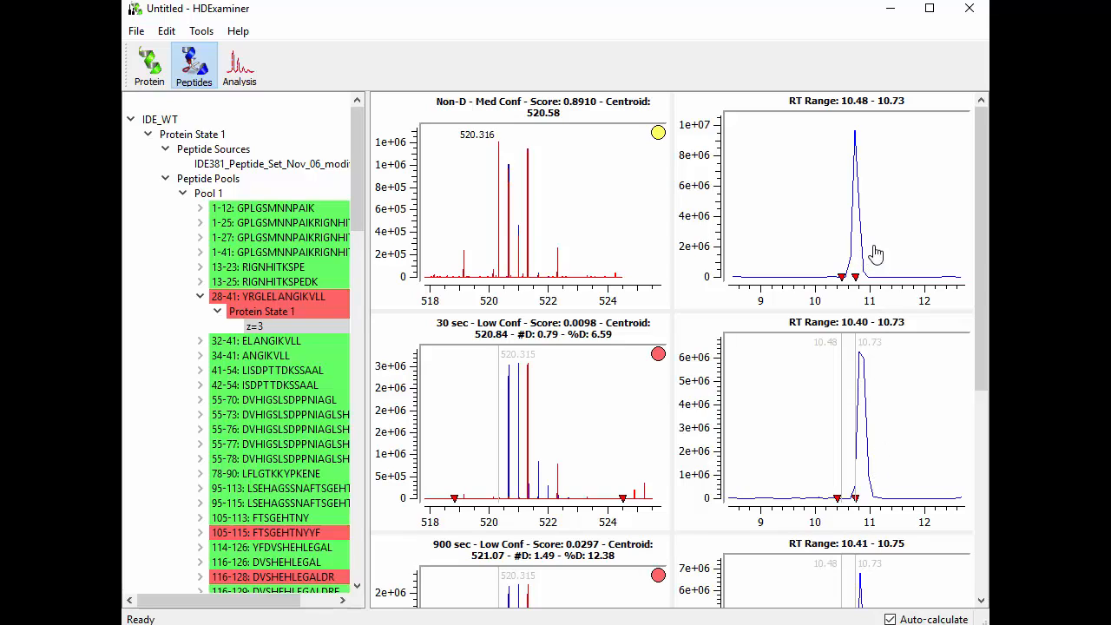
{"action": "mouse_move", "coordinate": [859, 460]}
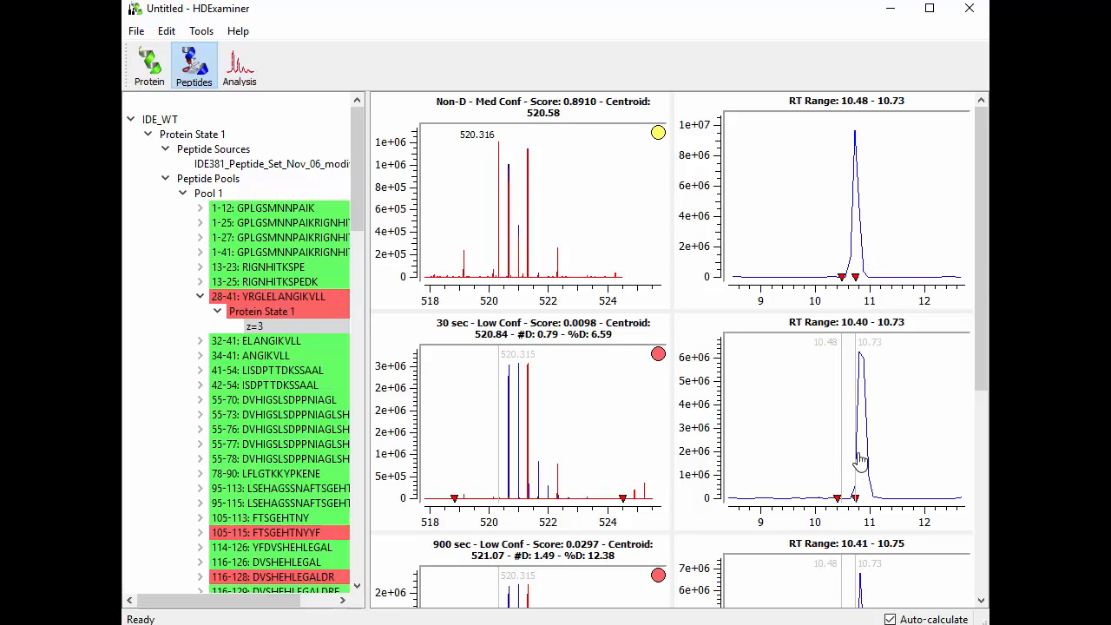
{"action": "mouse_move", "coordinate": [868, 465]}
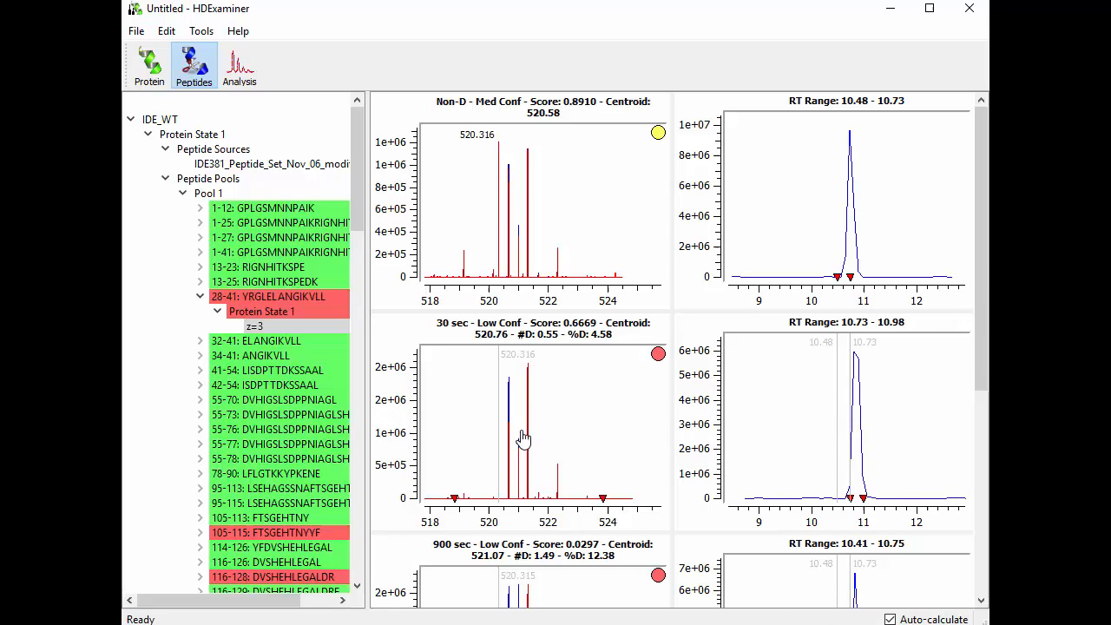
{"action": "mouse_move", "coordinate": [507, 403]}
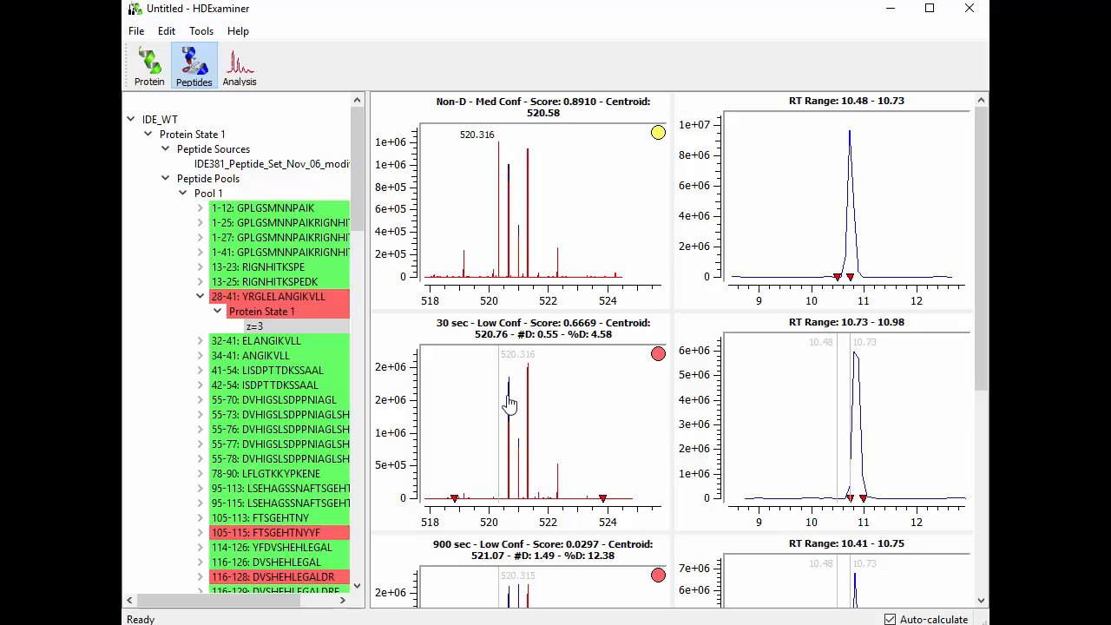
{"action": "mouse_move", "coordinate": [512, 484]}
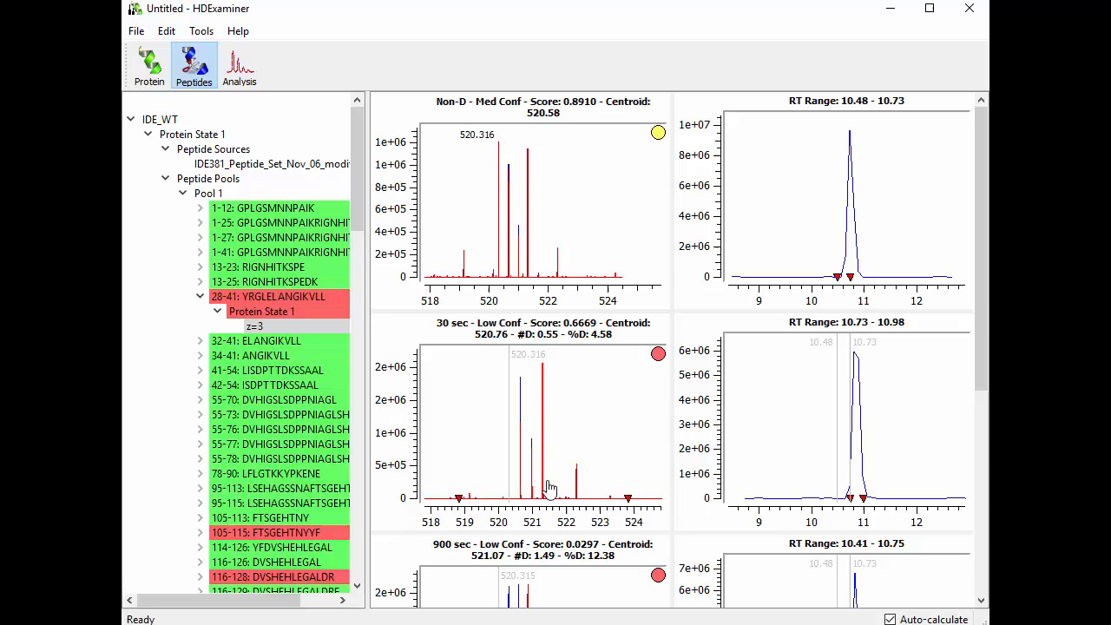
{"action": "mouse_move", "coordinate": [587, 479]}
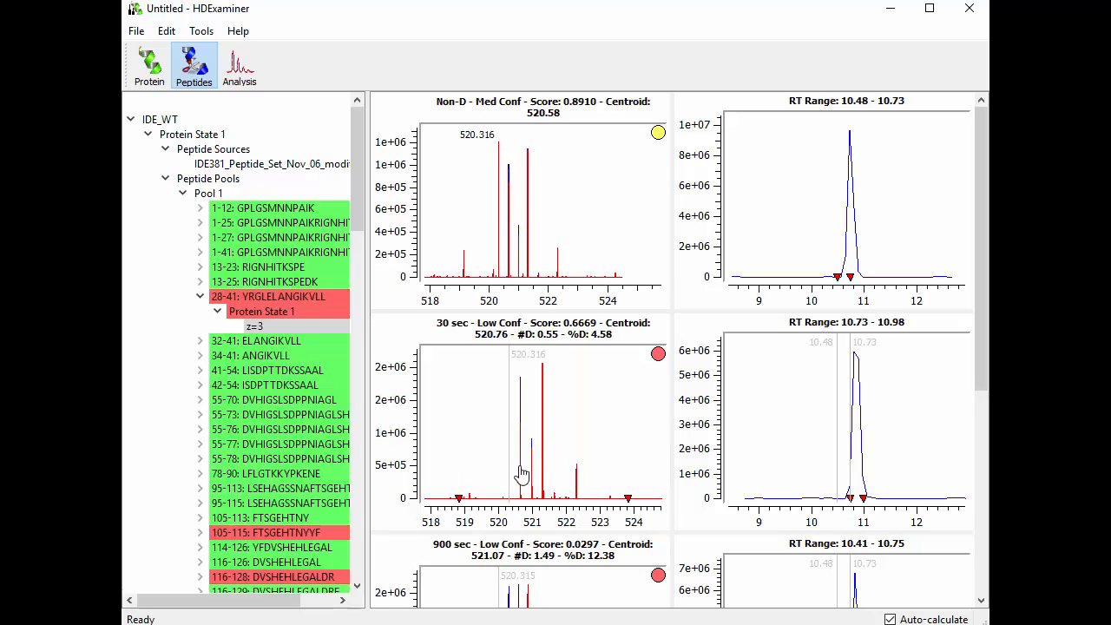
{"action": "mouse_move", "coordinate": [552, 489]}
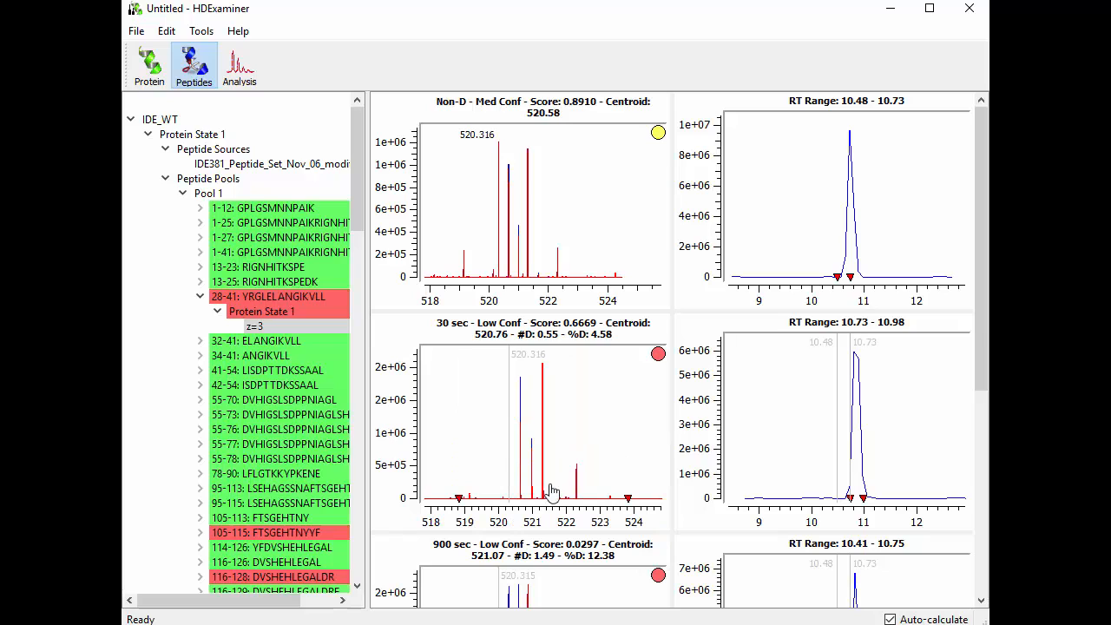
{"action": "mouse_move", "coordinate": [628, 510]}
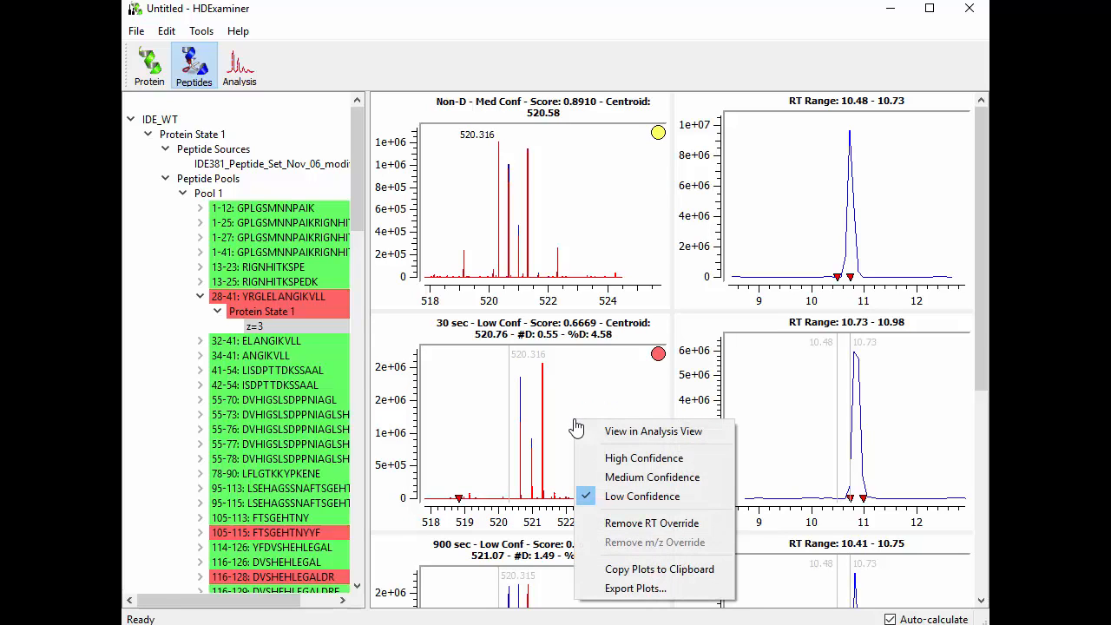
{"action": "mouse_move", "coordinate": [653, 476]}
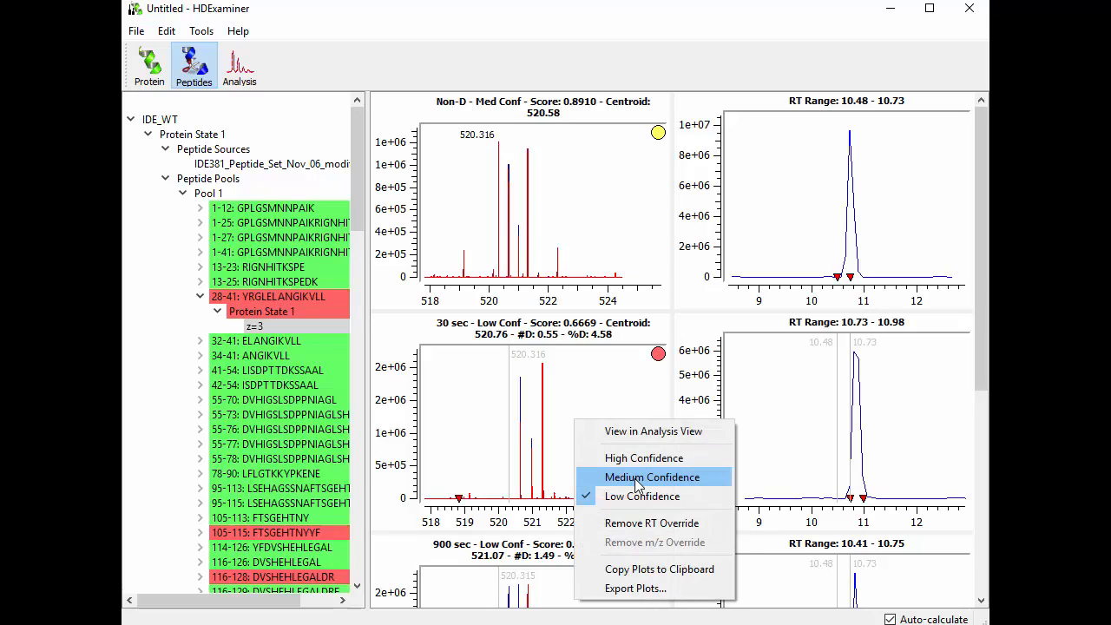
- Override peptide 28–41's 30 sec and 900 sec results to medium confidence
{"action": "left_click", "coordinate": [651, 475]}
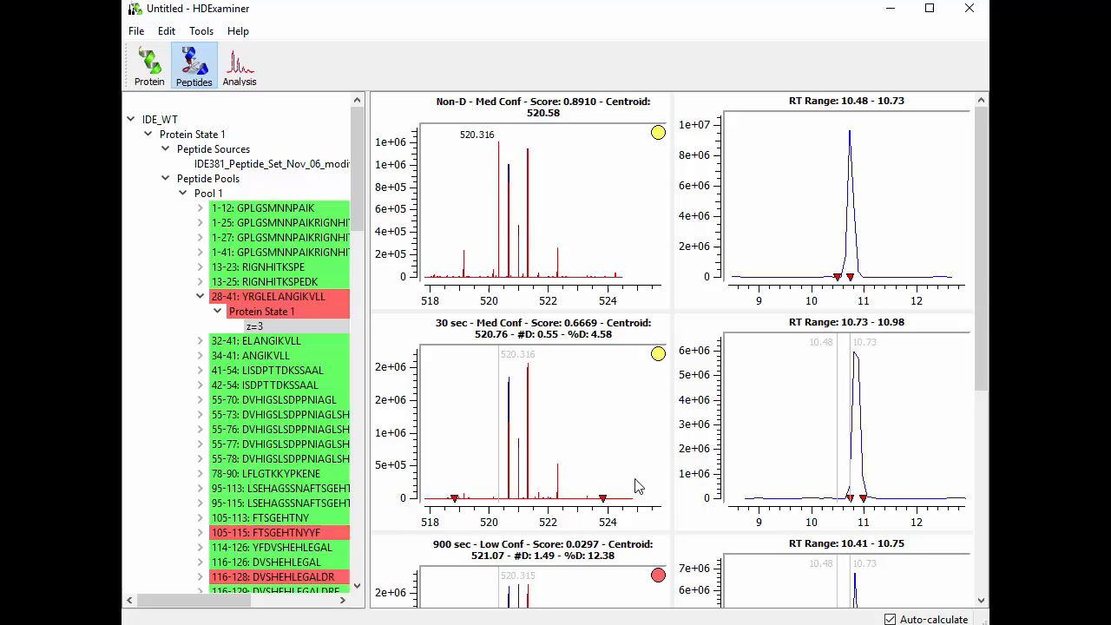
{"action": "mouse_move", "coordinate": [553, 432]}
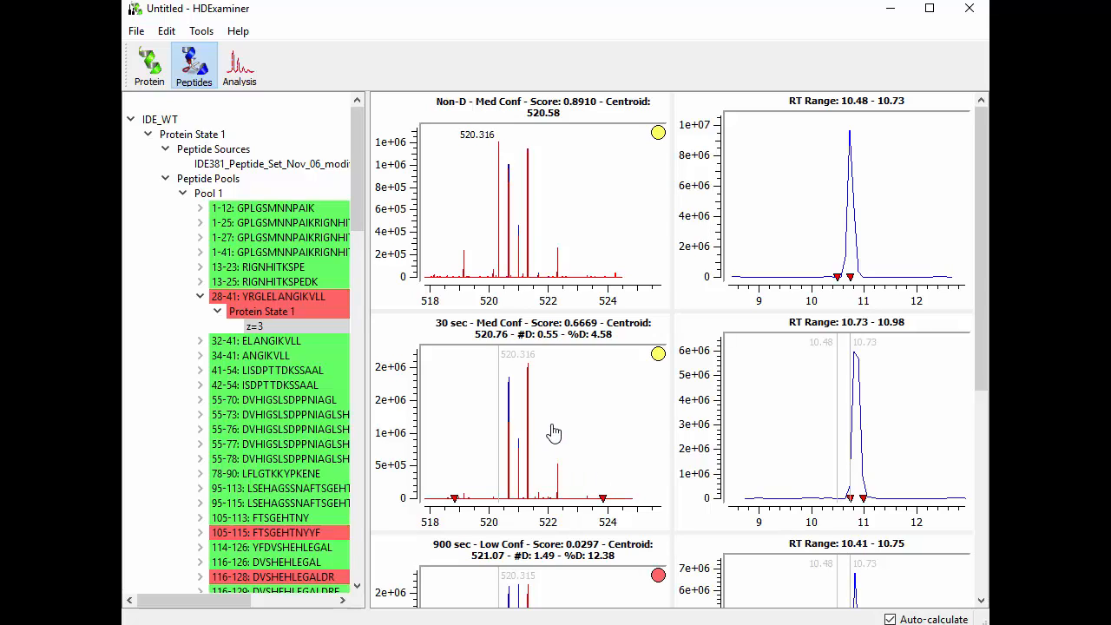
{"action": "scroll", "scroll_direction": "down", "scroll_amount": 3}
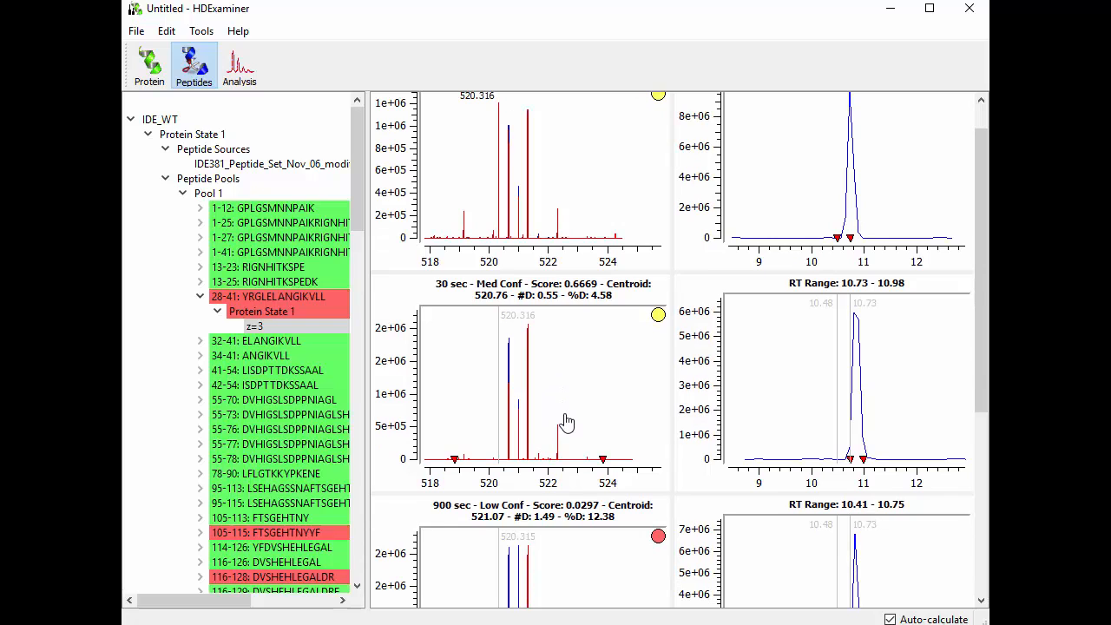
{"action": "scroll", "scroll_direction": "down", "scroll_amount": 3}
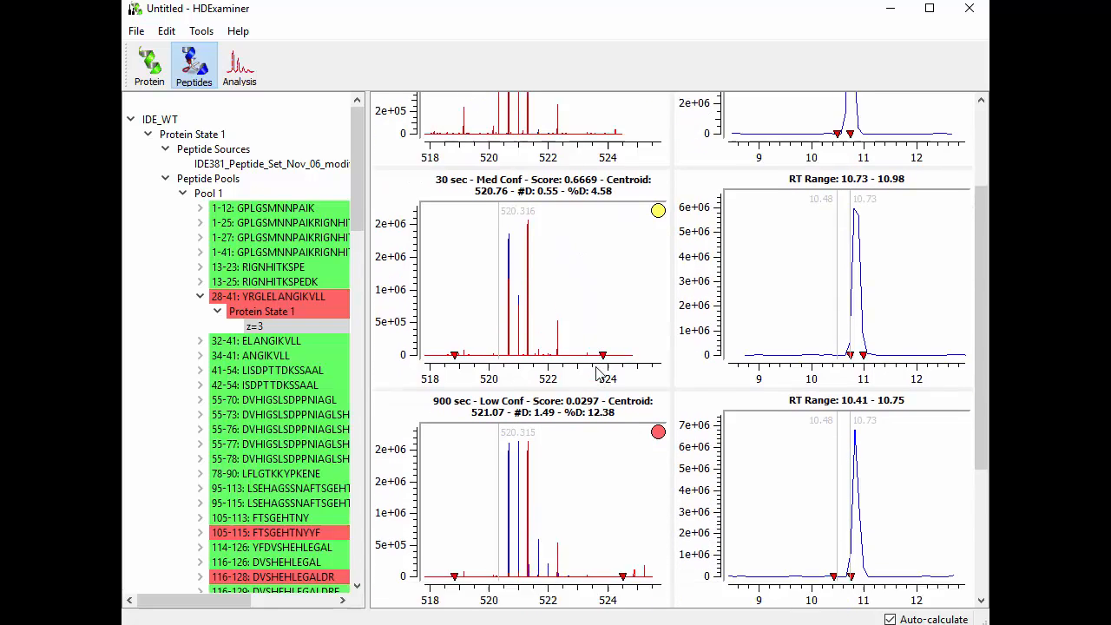
{"action": "scroll", "scroll_direction": "down", "scroll_amount": 3}
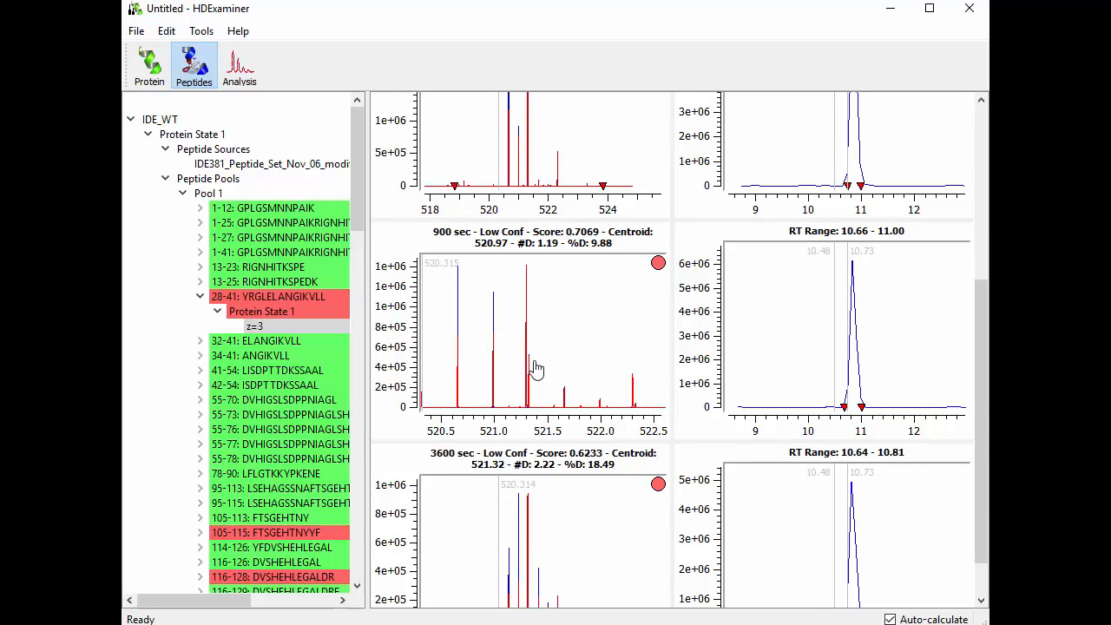
{"action": "mouse_move", "coordinate": [542, 381]}
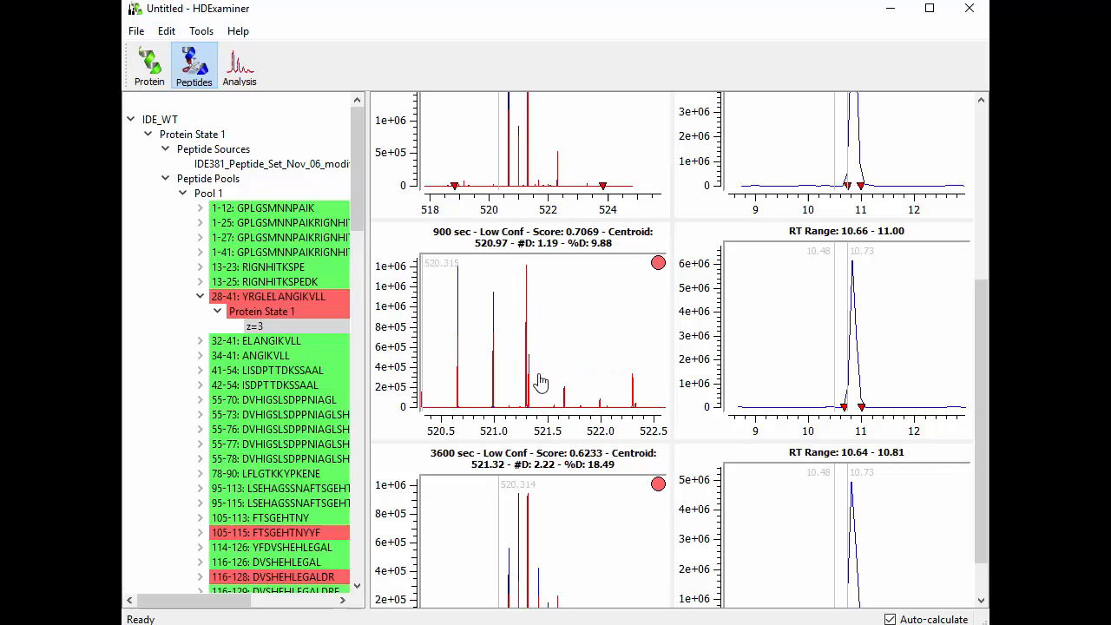
{"action": "left_click", "coordinate": [656, 262]}
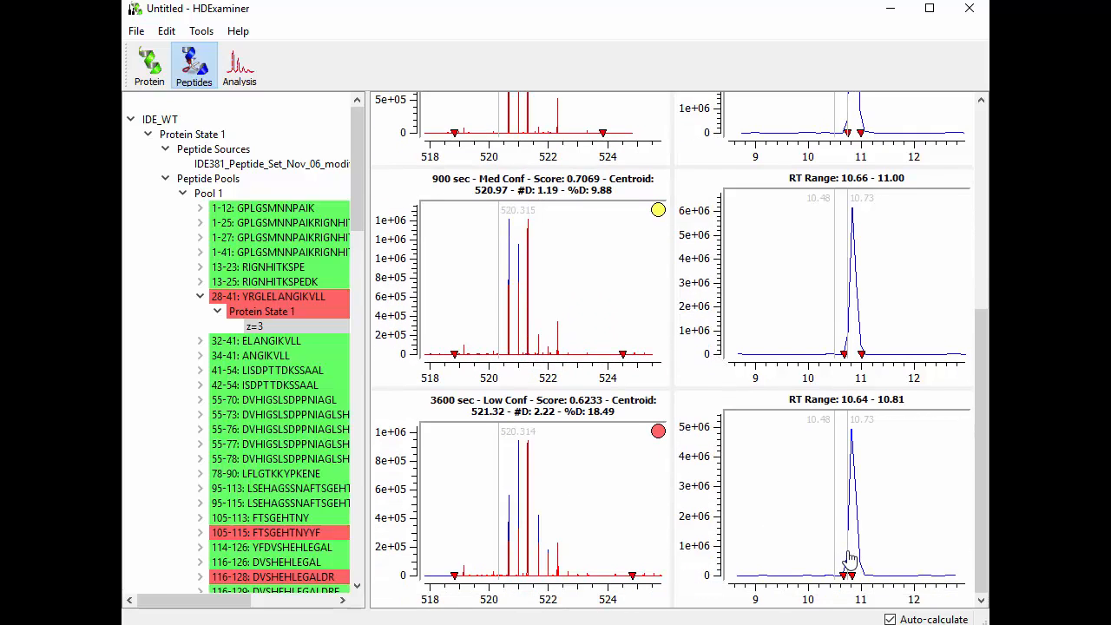
{"action": "mouse_move", "coordinate": [850, 555]}
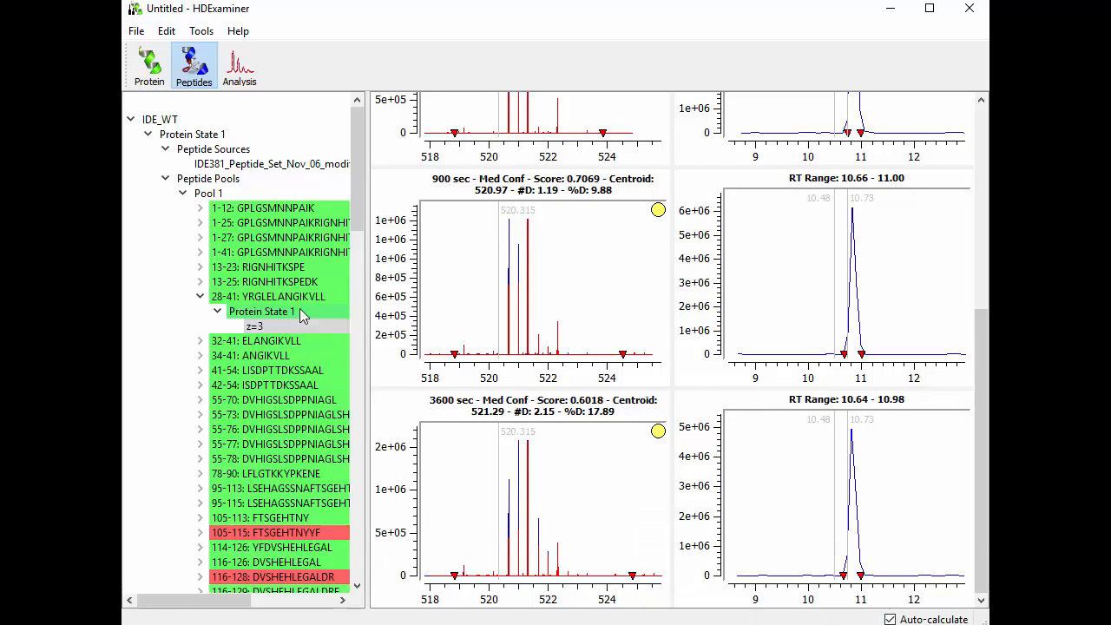
{"action": "mouse_move", "coordinate": [286, 310]}
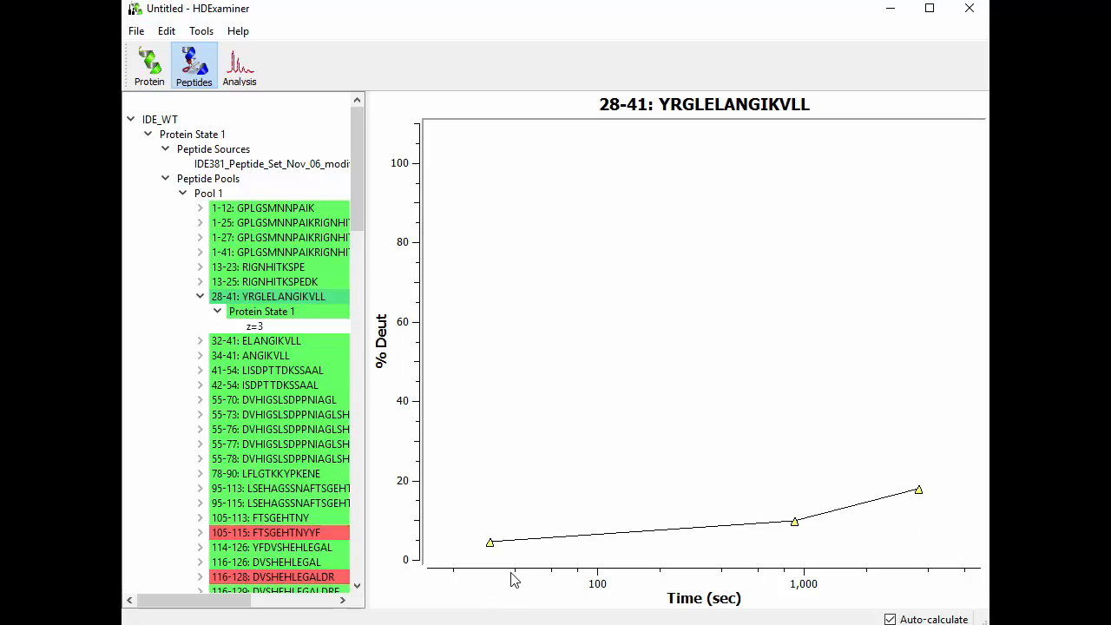
{"action": "mouse_move", "coordinate": [263, 277]}
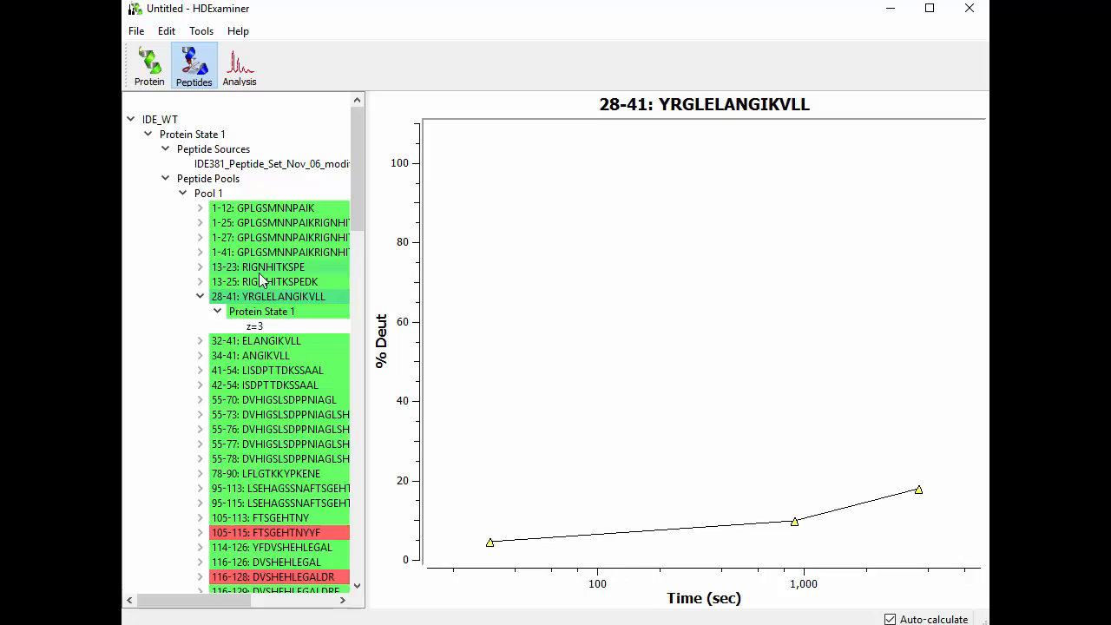
{"action": "mouse_move", "coordinate": [513, 540]}
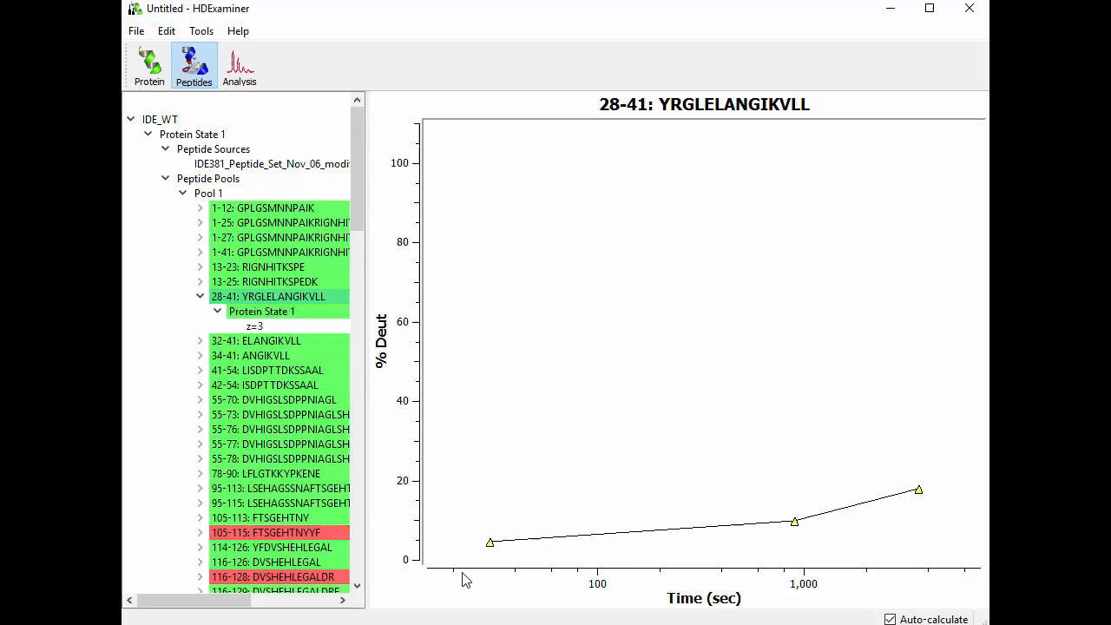
{"action": "mouse_move", "coordinate": [871, 513]}
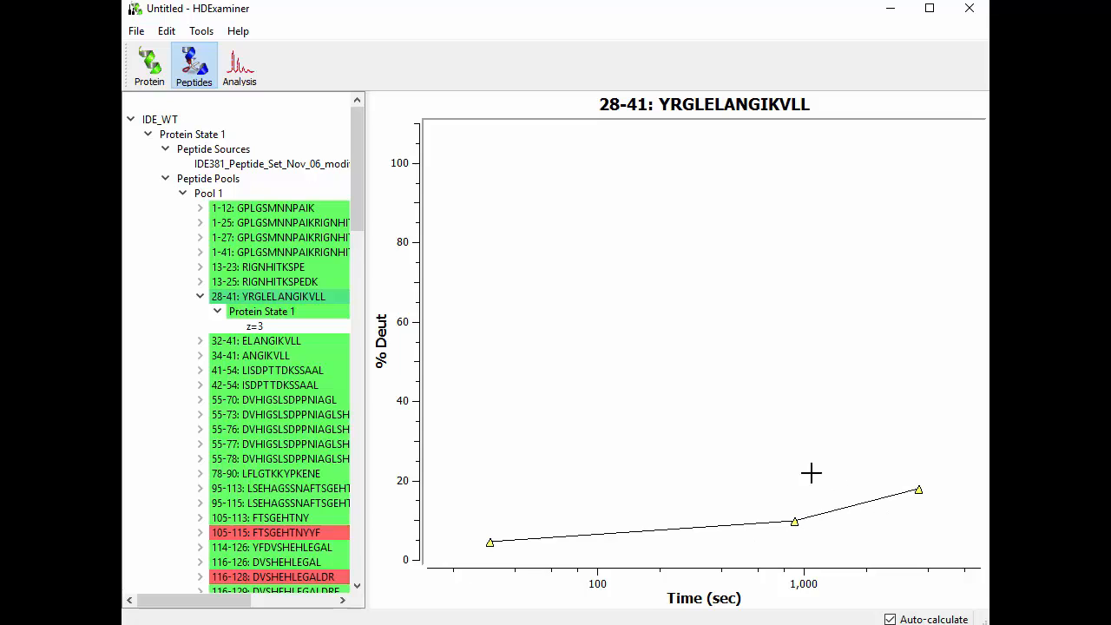
- Compare uptake curves of peptides 41-54 and 32-41 against 28-41 YRGLELANGIKVLL, ending on 28-41
{"action": "left_click", "coordinate": [269, 369]}
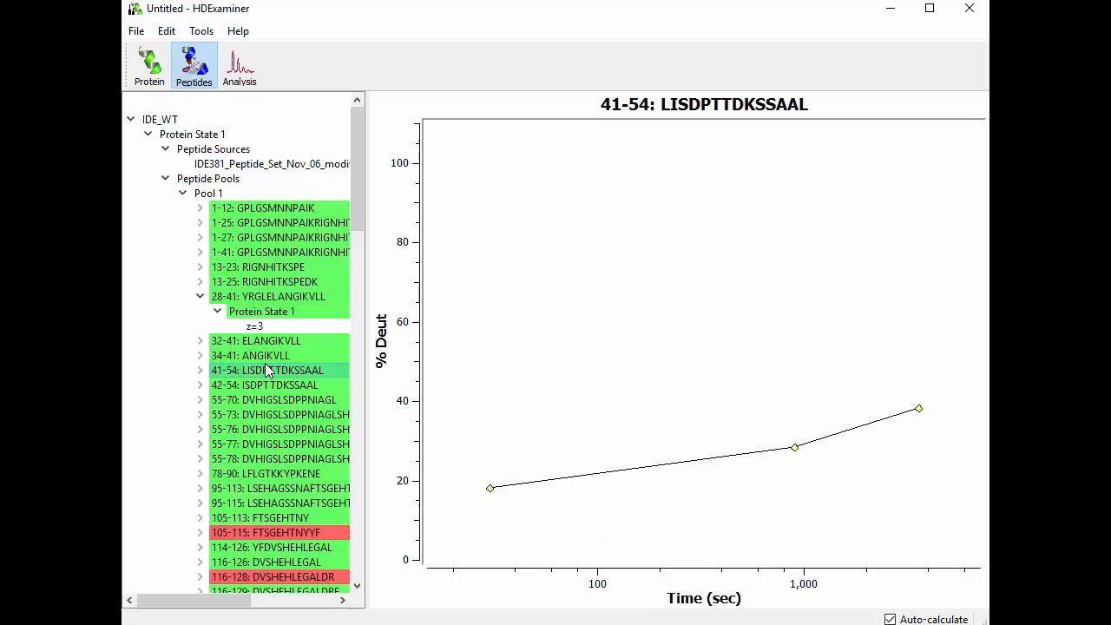
{"action": "left_click", "coordinate": [267, 295]}
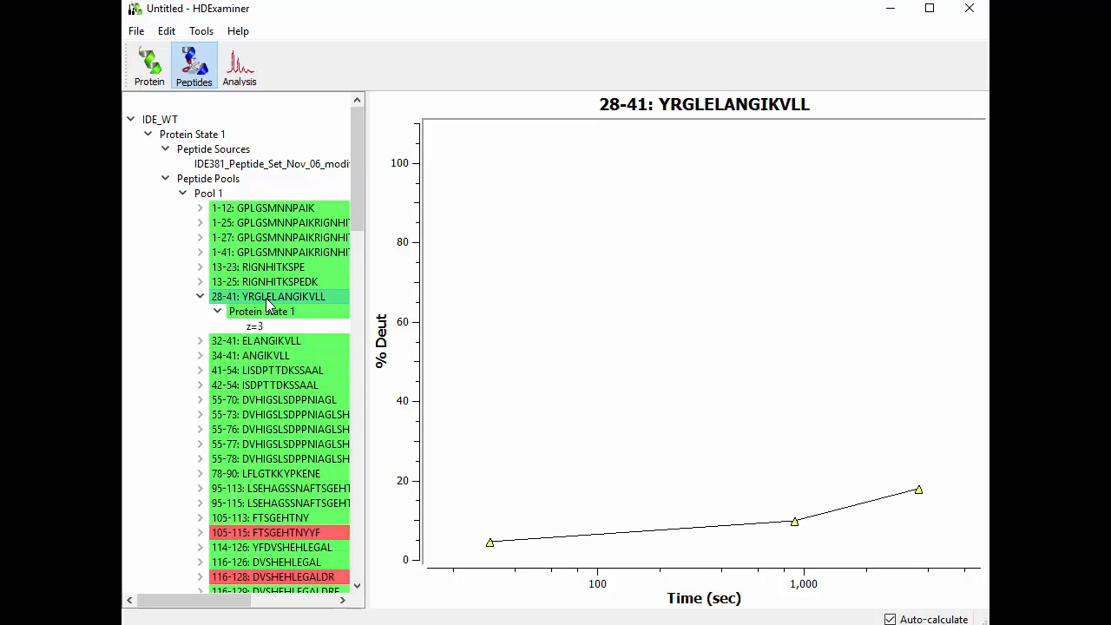
{"action": "mouse_move", "coordinate": [271, 318]}
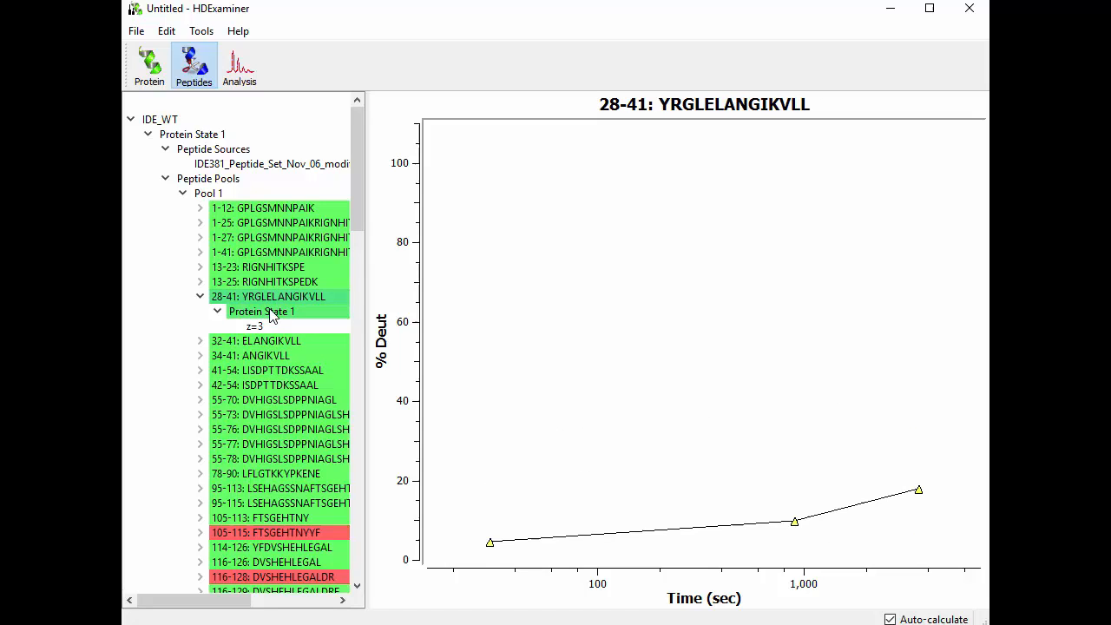
{"action": "left_click", "coordinate": [255, 340]}
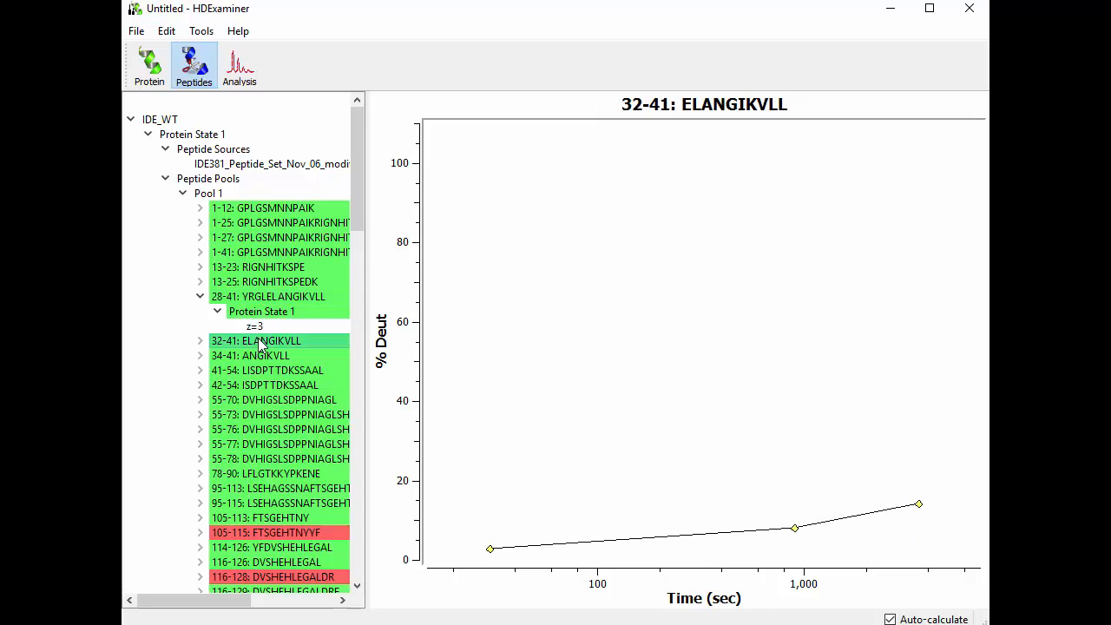
{"action": "mouse_move", "coordinate": [269, 309]}
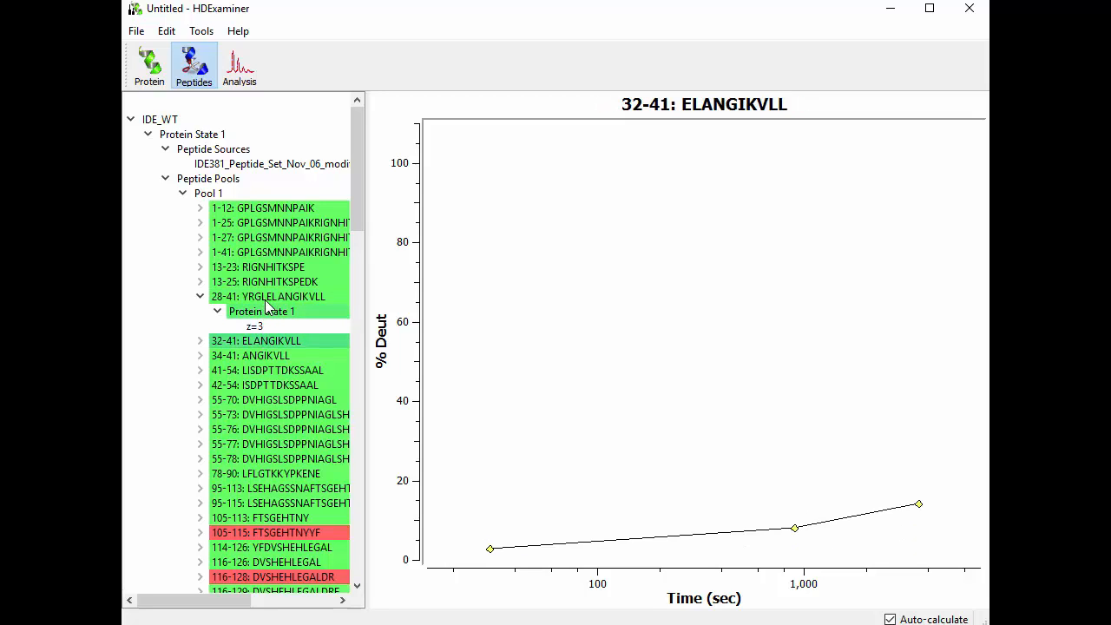
{"action": "left_click", "coordinate": [267, 295]}
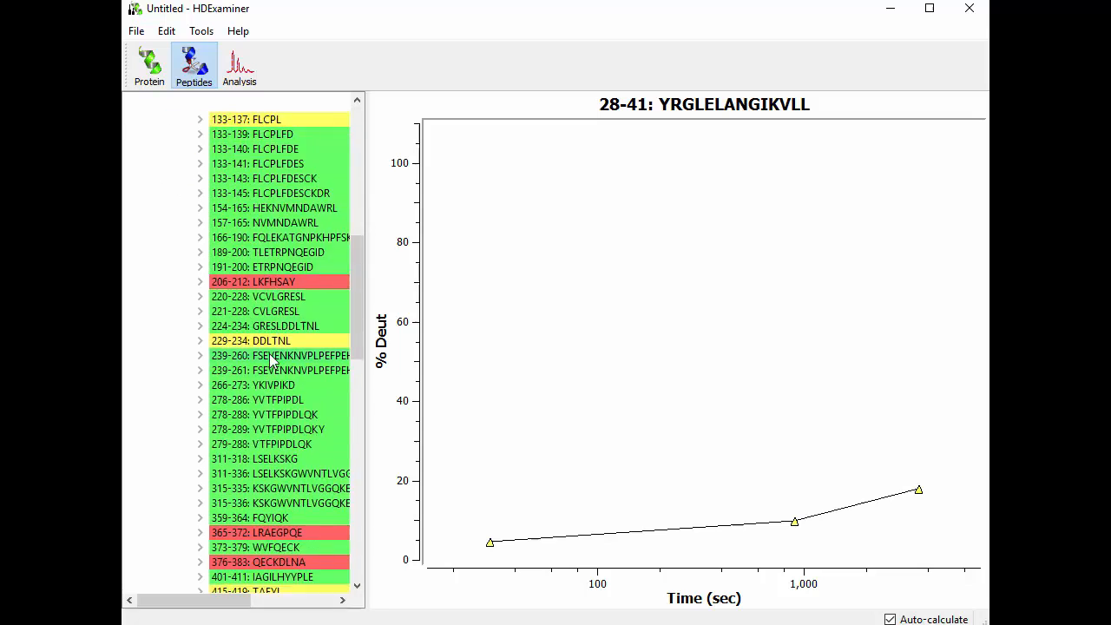
{"action": "scroll", "scroll_direction": "down", "scroll_amount": 3}
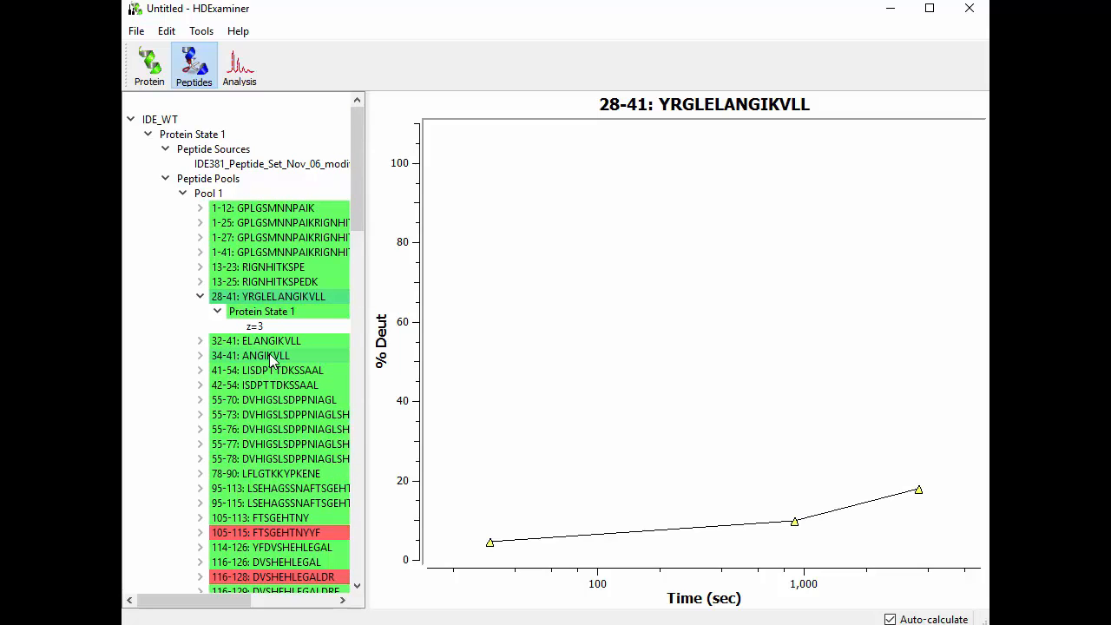
{"action": "mouse_move", "coordinate": [286, 428]}
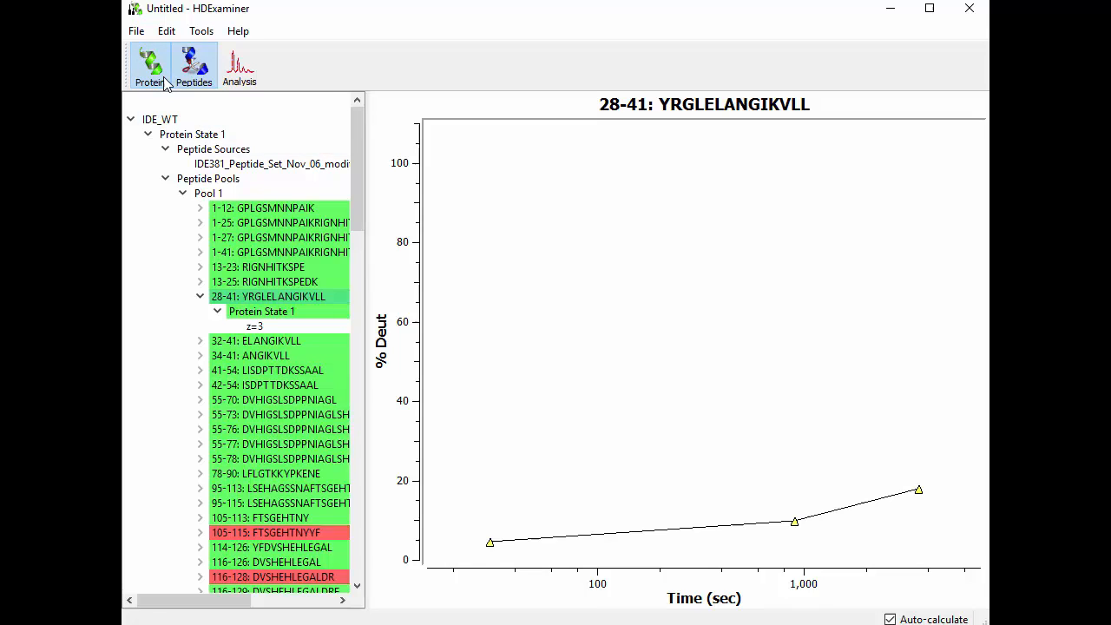
- Recalculate the deuteration heat map in the Protein view and review it along the IDE_WT sequence
{"action": "left_click", "coordinate": [149, 66]}
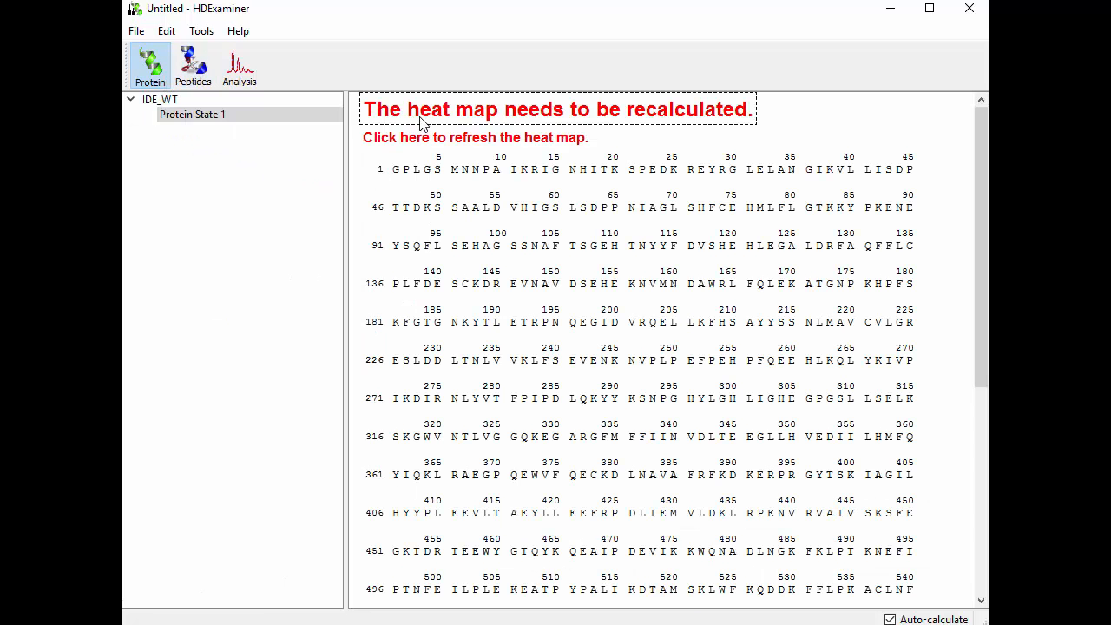
{"action": "left_click", "coordinate": [473, 139]}
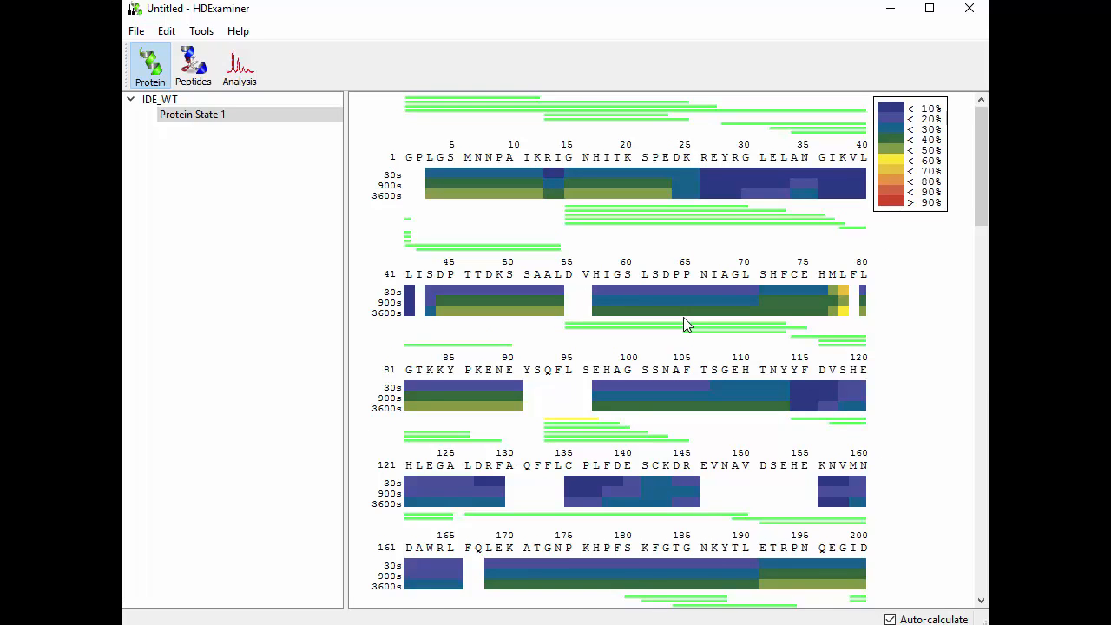
{"action": "scroll", "scroll_direction": "down", "scroll_amount": 3}
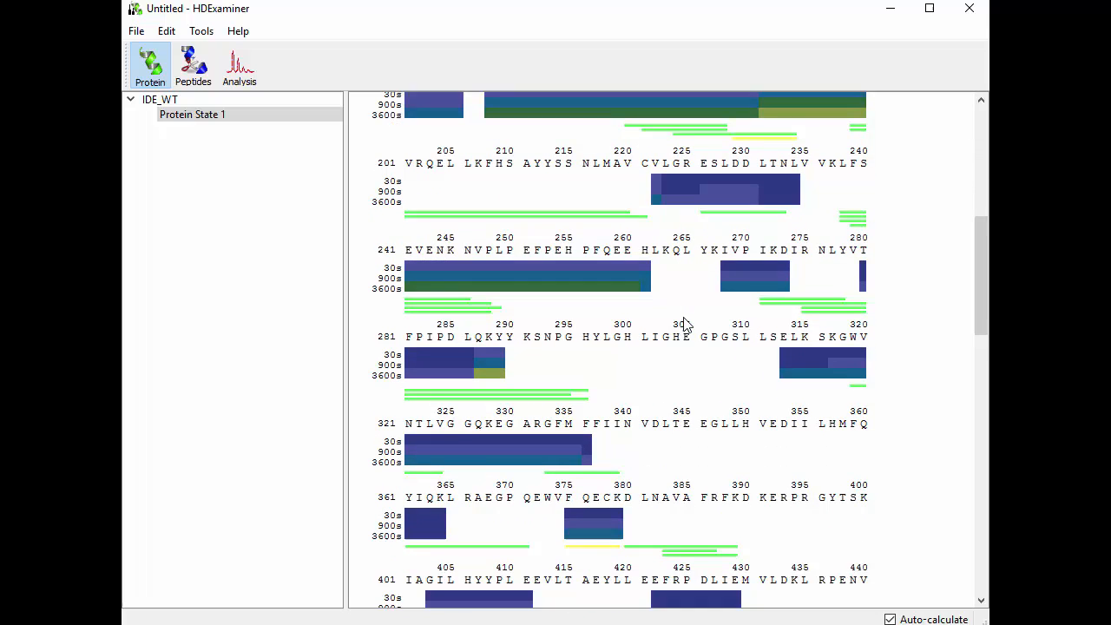
{"action": "scroll", "scroll_direction": "down", "scroll_amount": 3}
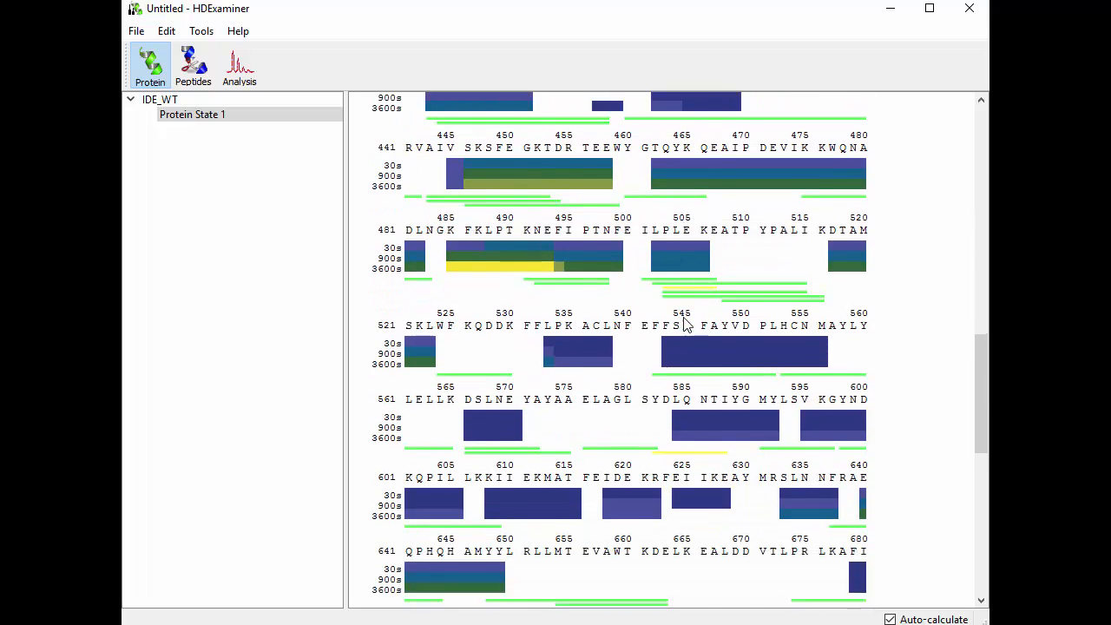
{"action": "scroll", "scroll_direction": "down", "scroll_amount": 3}
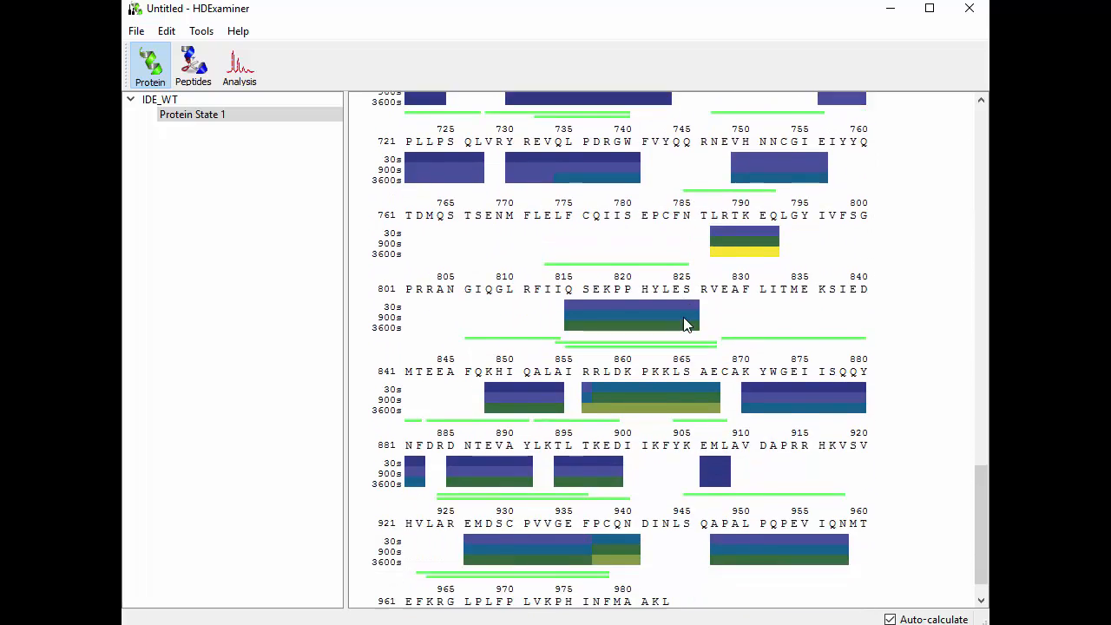
{"action": "scroll", "scroll_direction": "down", "scroll_amount": 3}
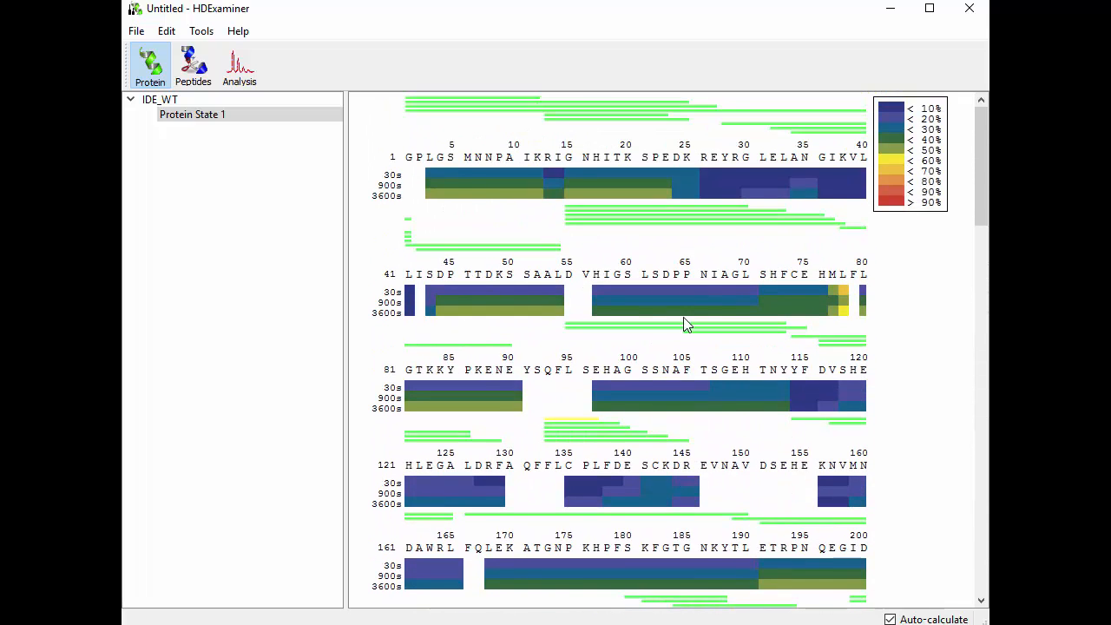
{"action": "mouse_move", "coordinate": [760, 339]}
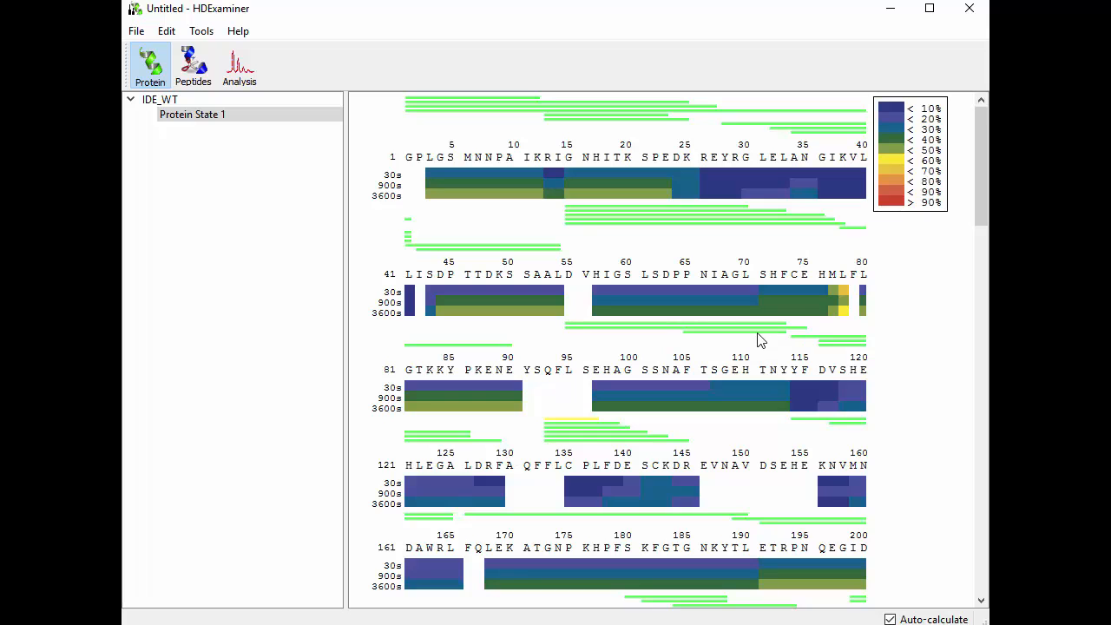
{"action": "scroll", "scroll_direction": "down", "scroll_amount": 3}
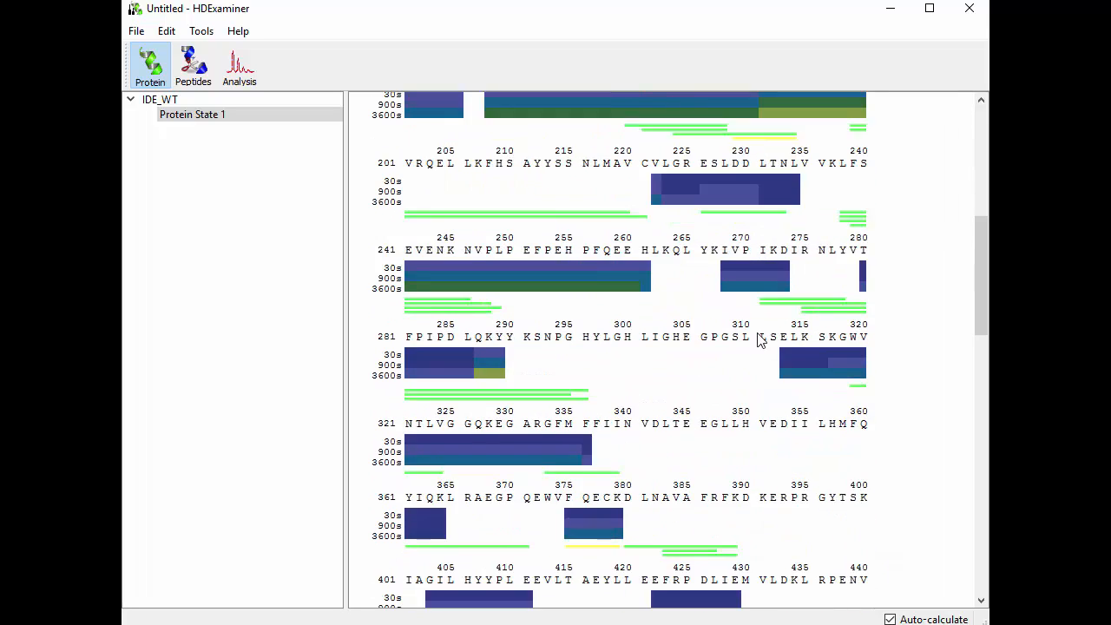